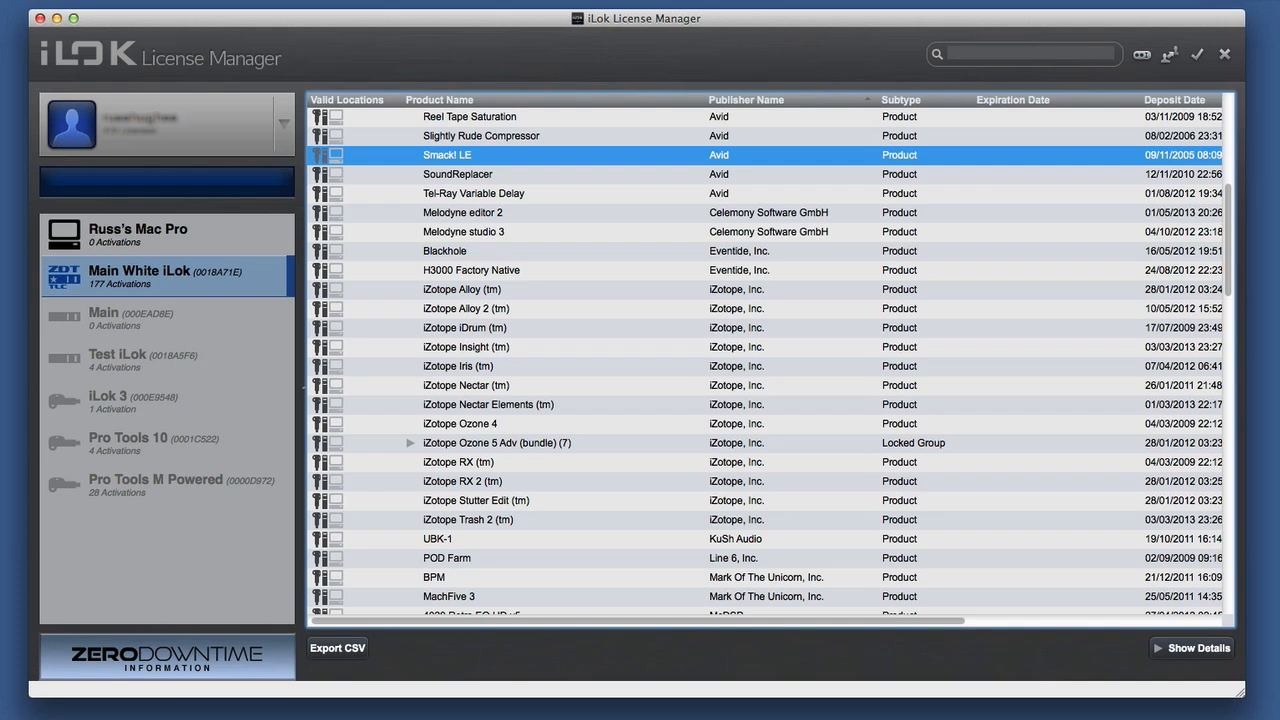
pyautogui.moveTo(136, 292)
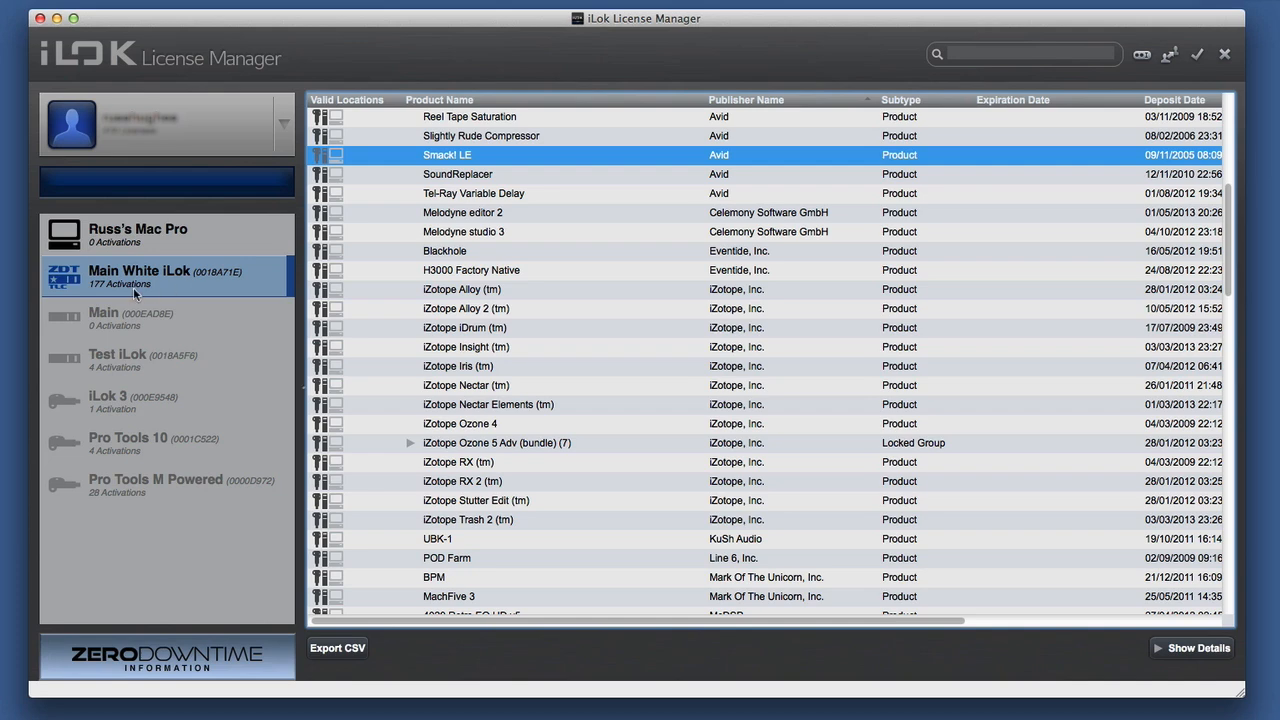
pyautogui.moveTo(168, 288)
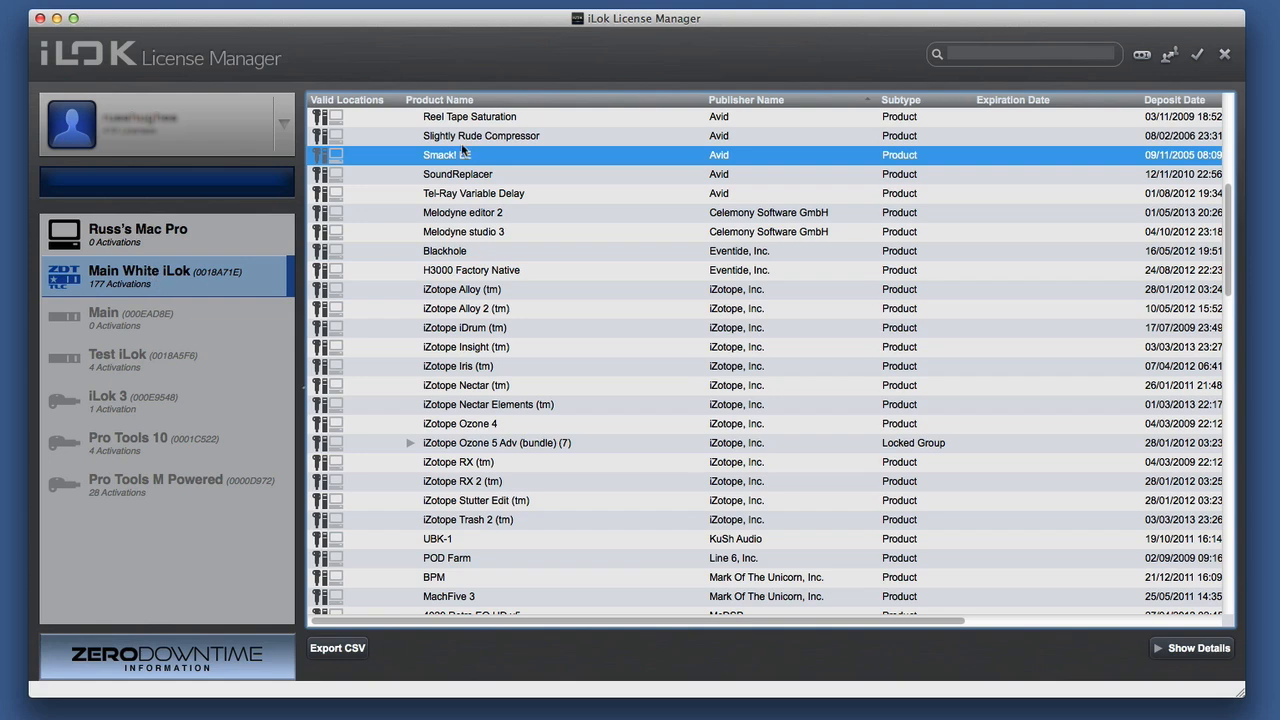
pyautogui.moveTo(1084, 58)
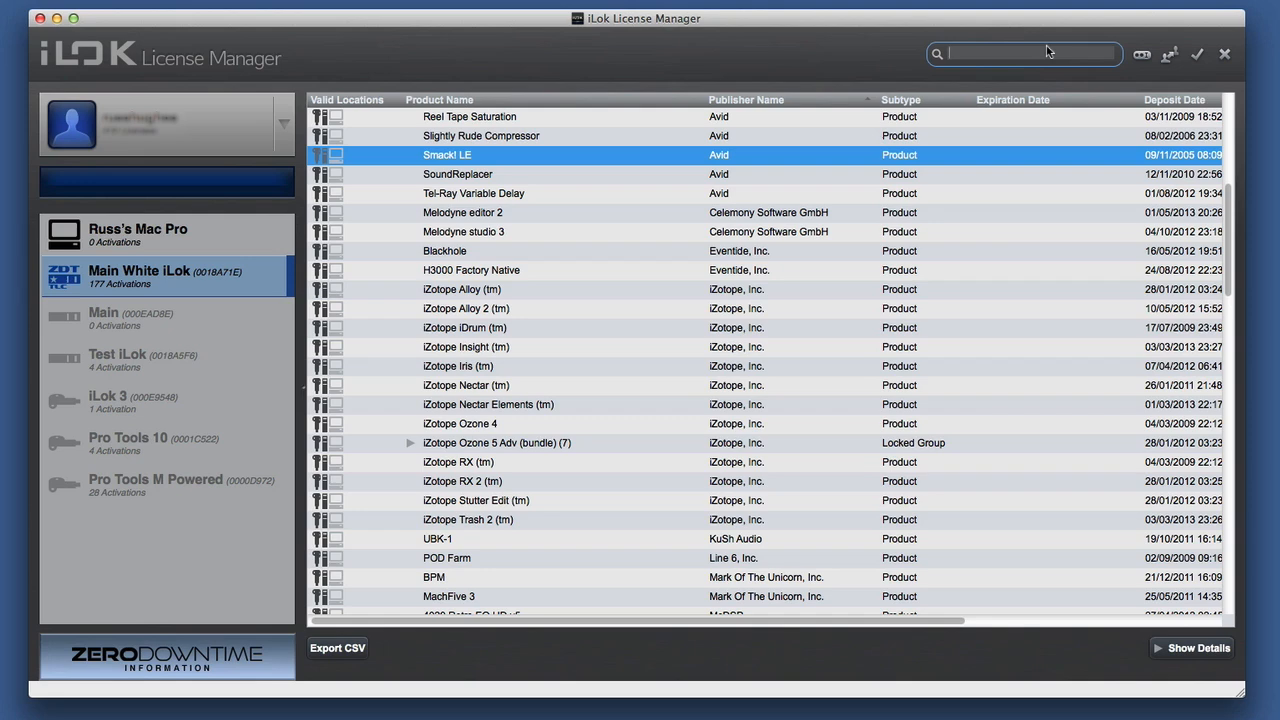
# Search 'mcds', clear it, search 'smack' and show the Smack! LE license details.
pyautogui.write('mcds')
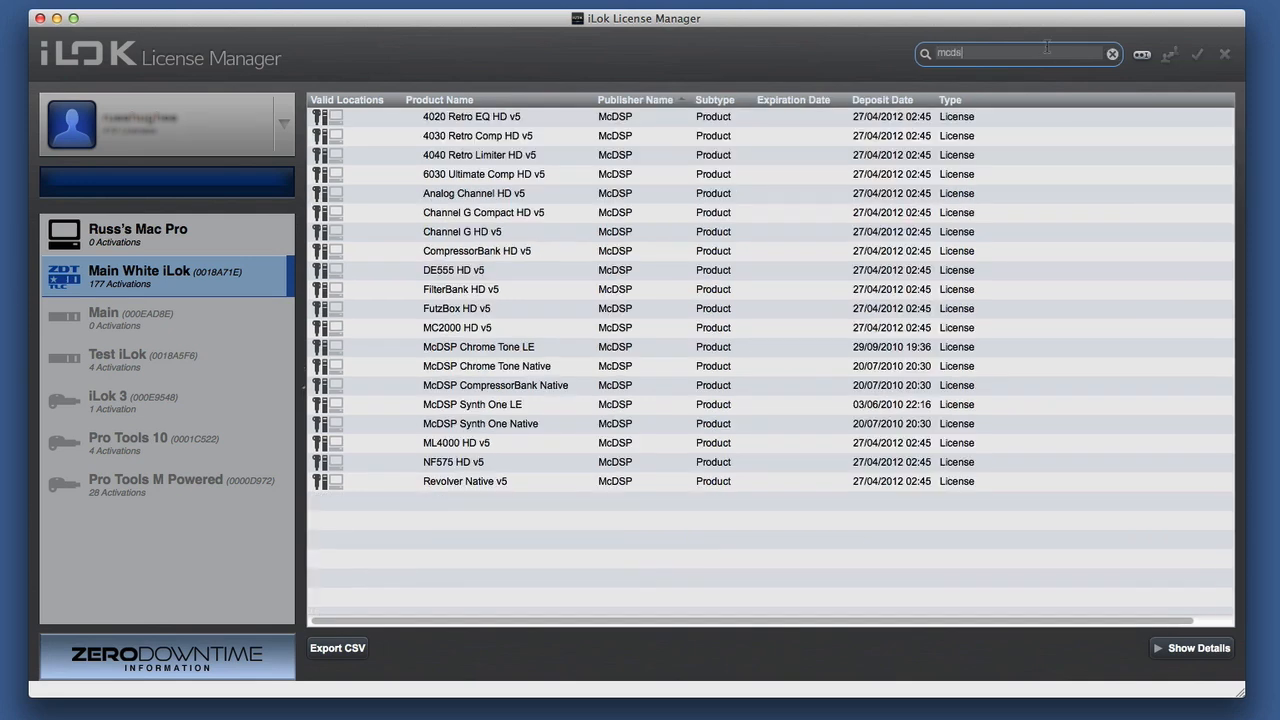
pyautogui.click(1112, 54)
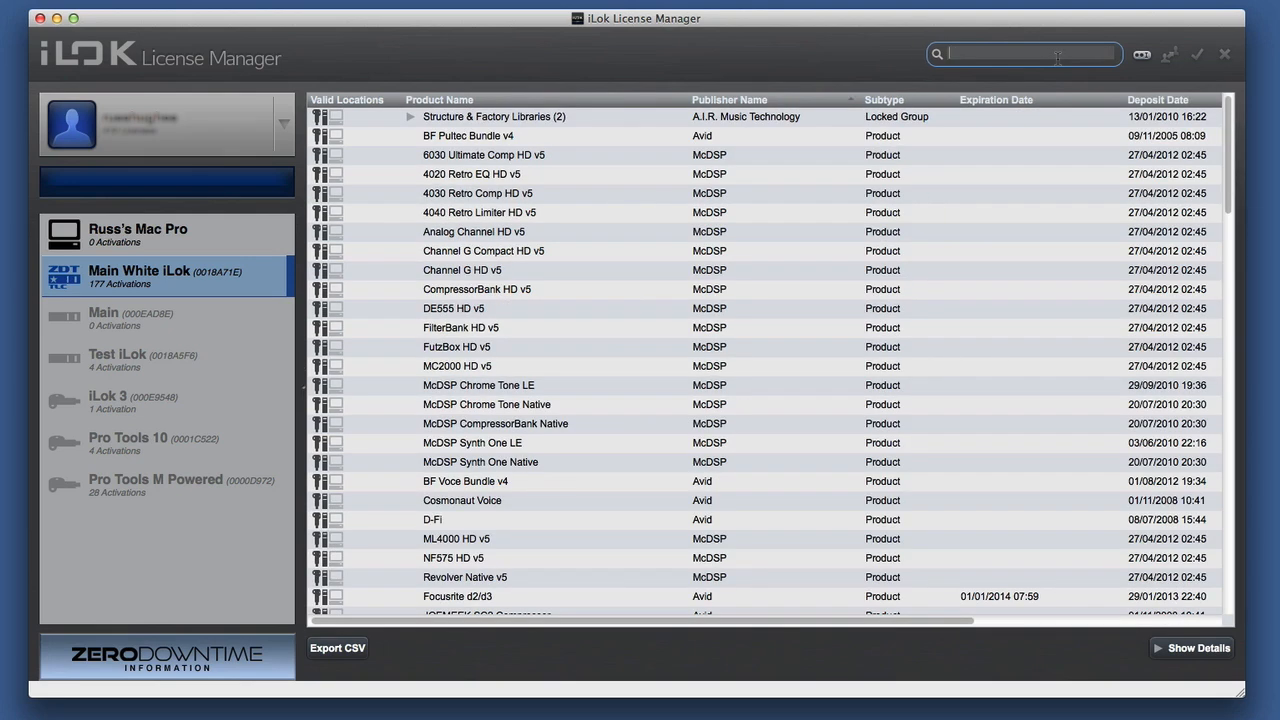
pyautogui.write('smack')
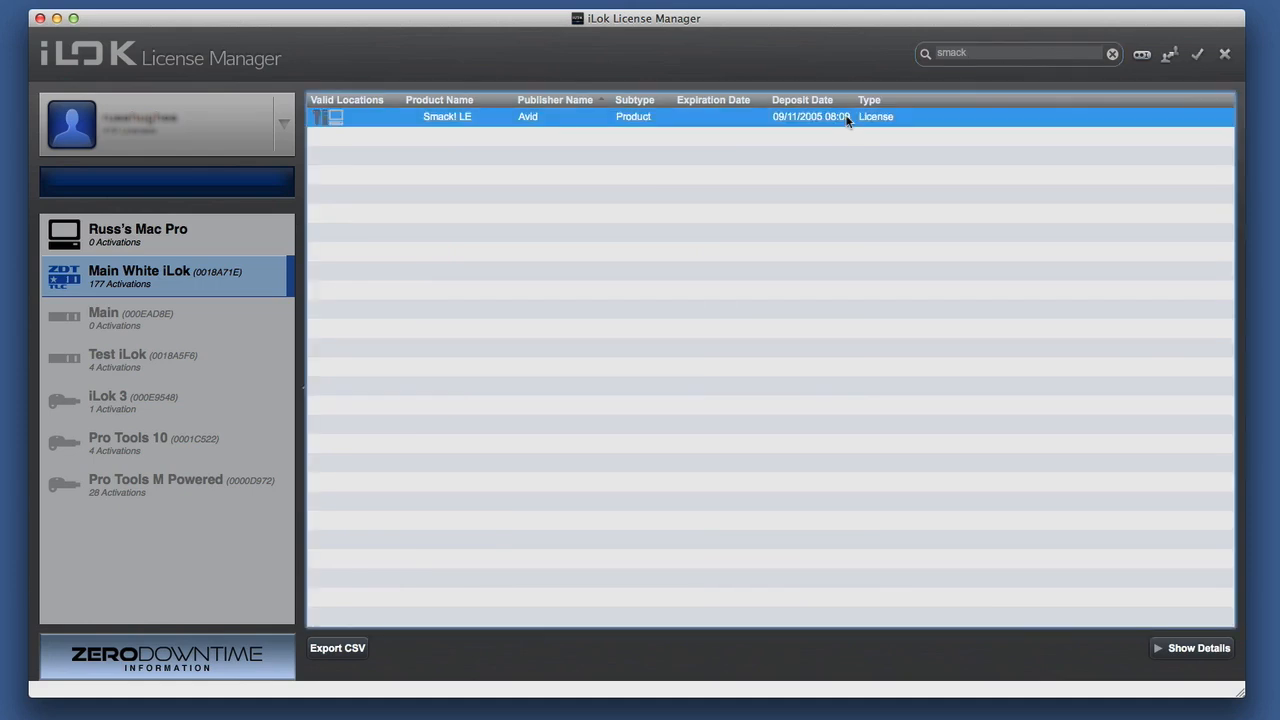
pyautogui.click(1196, 648)
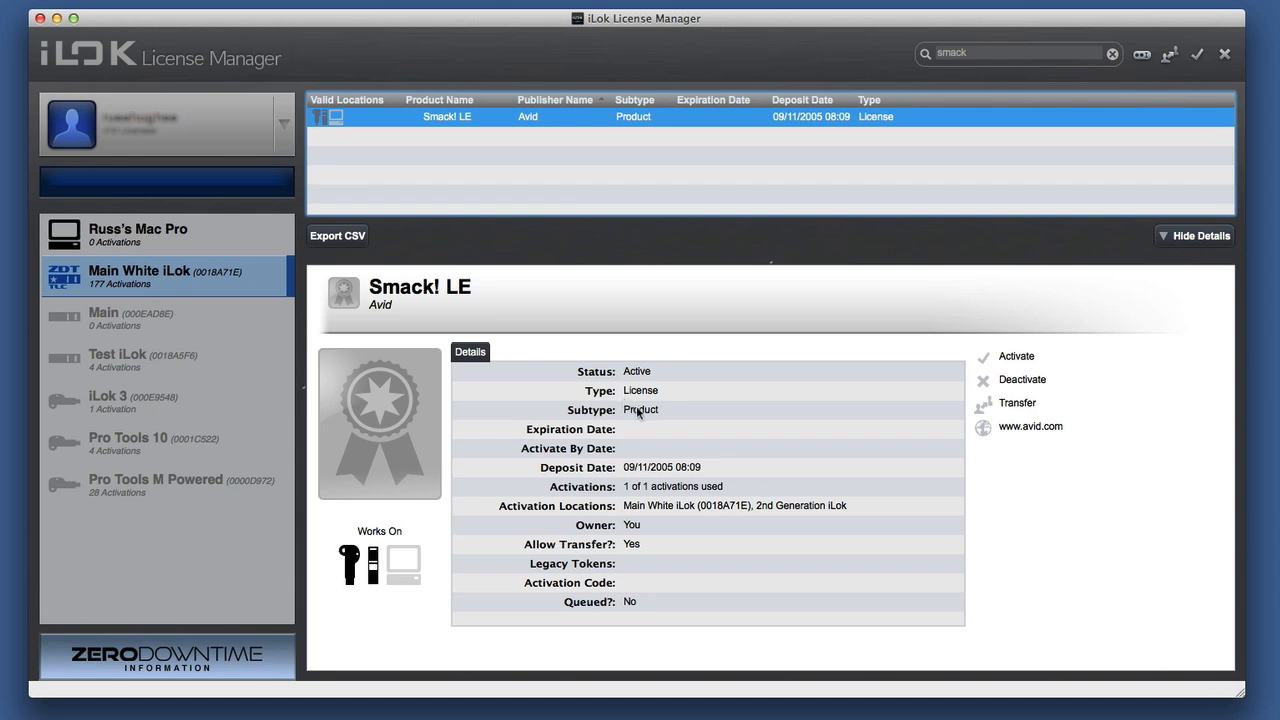
pyautogui.moveTo(652, 600)
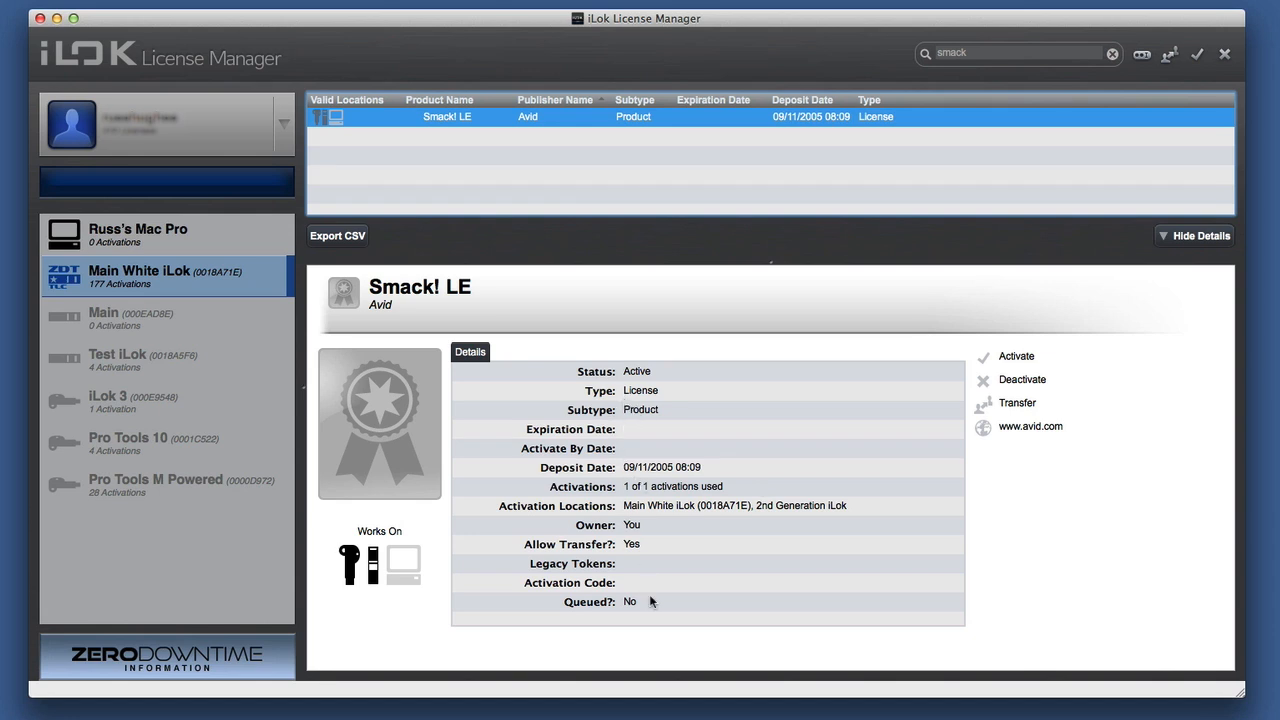
pyautogui.moveTo(356, 568)
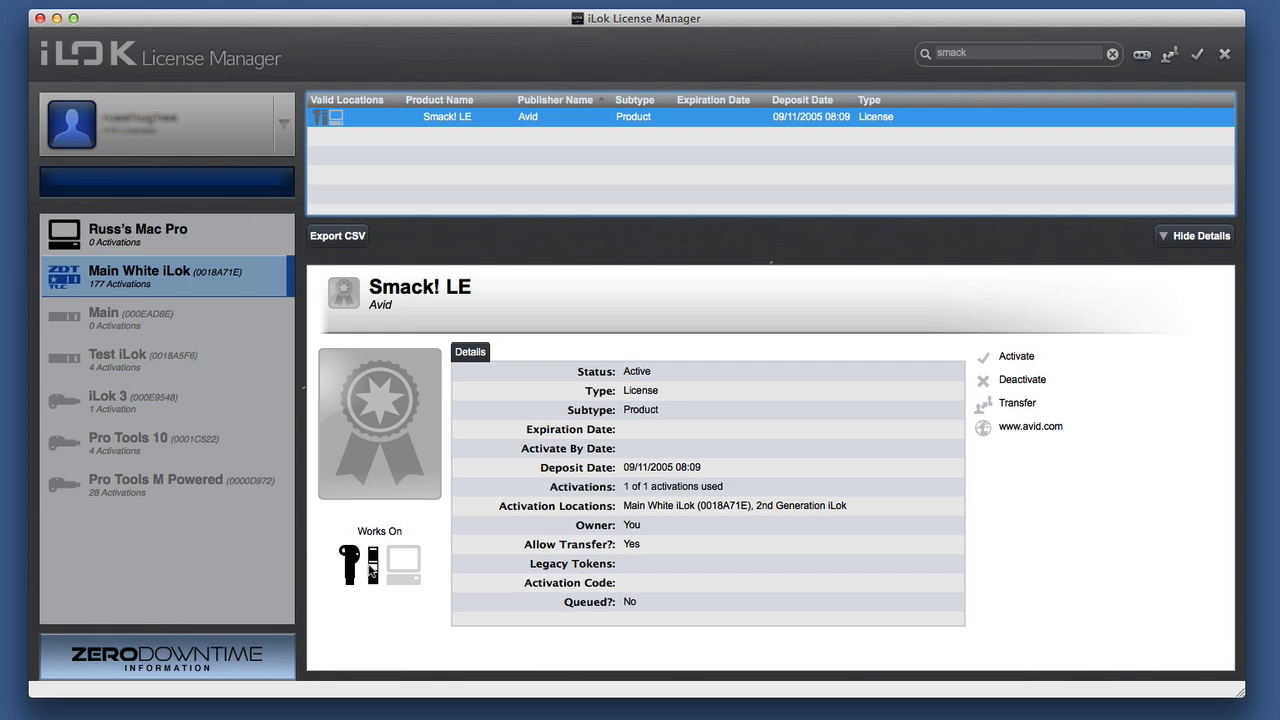
pyautogui.moveTo(130, 270)
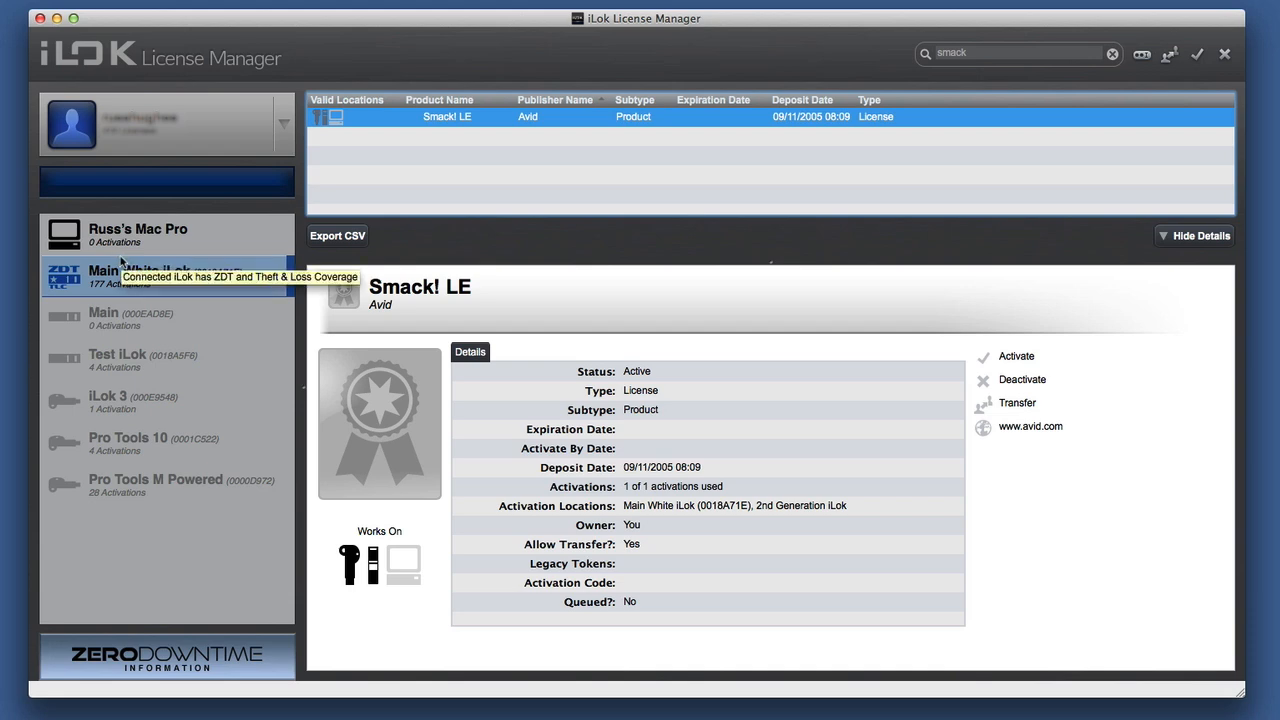
pyautogui.moveTo(460, 304)
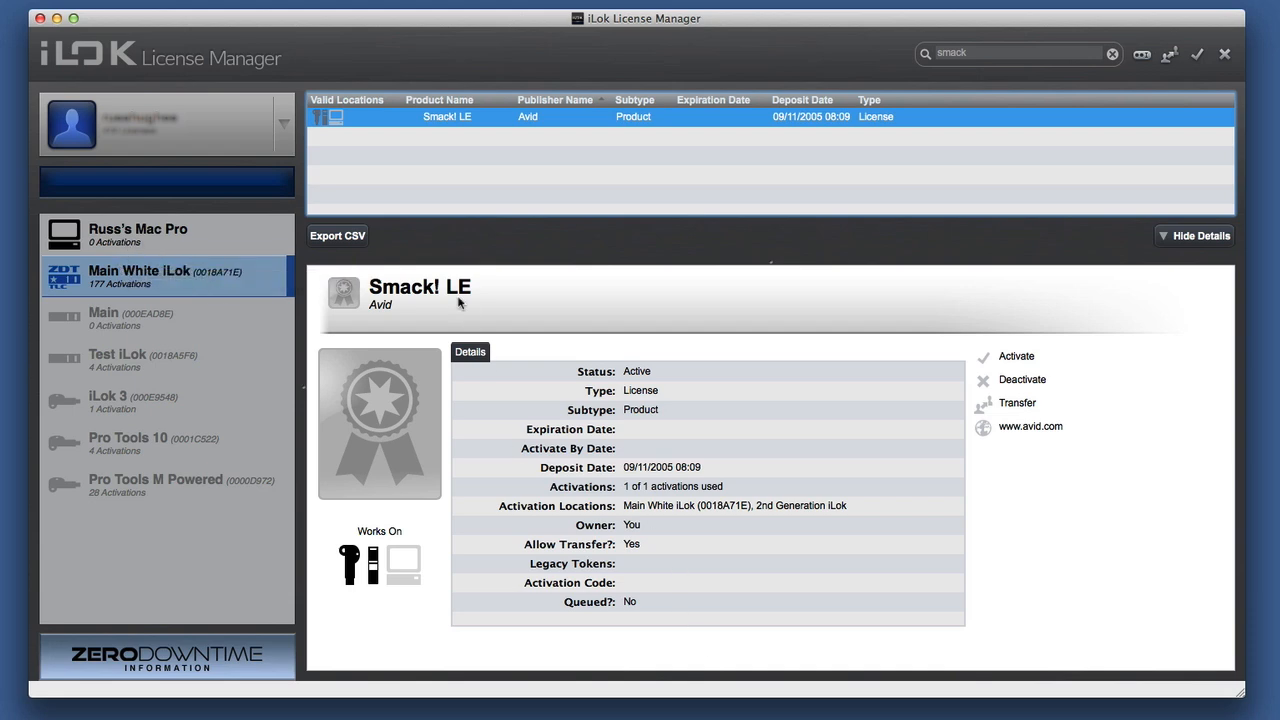
pyautogui.moveTo(168, 498)
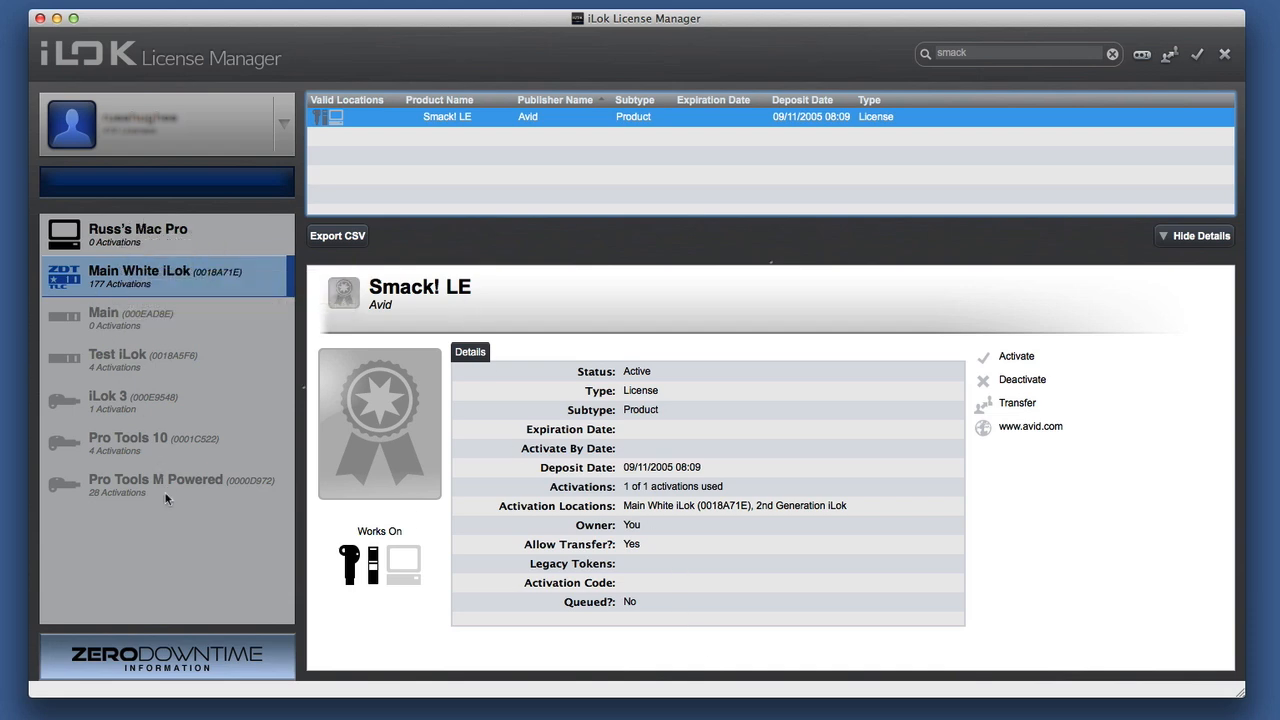
pyautogui.moveTo(156, 496)
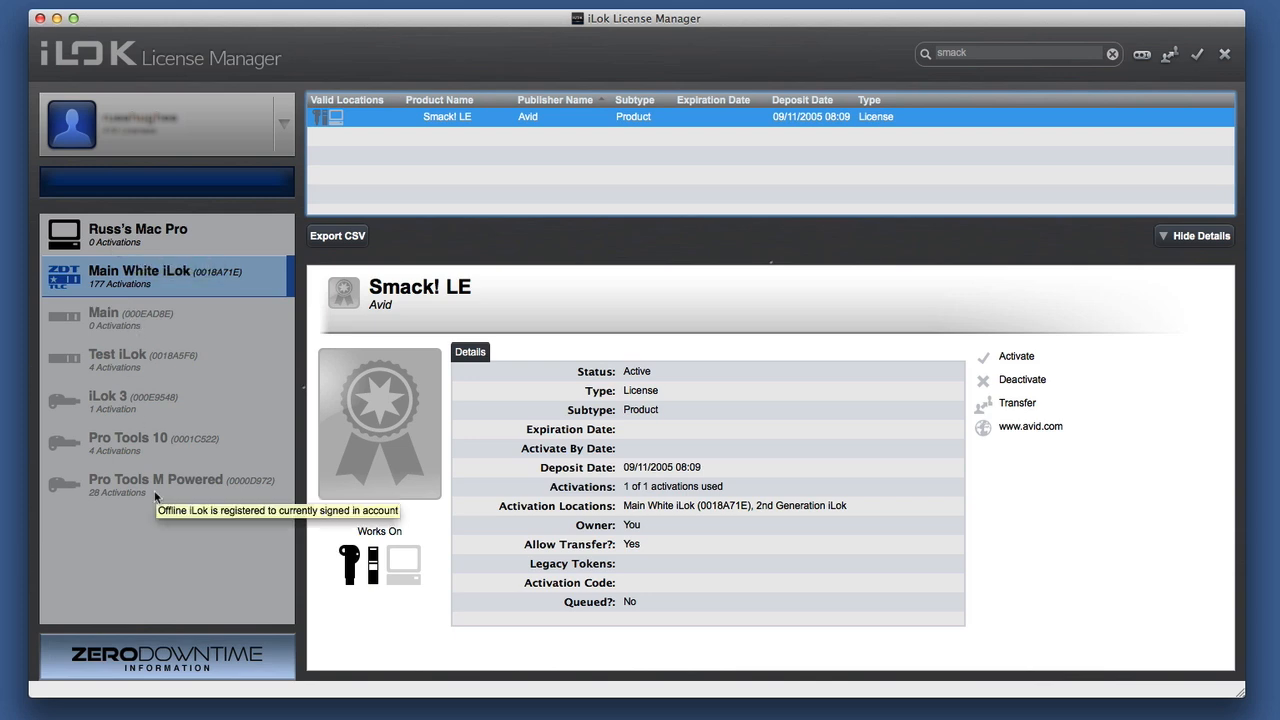
# View Pro Tools HD 9 details on the Pro Tools M Powered iLok, hide them, and return to Main White iLok.
pyautogui.click(156, 486)
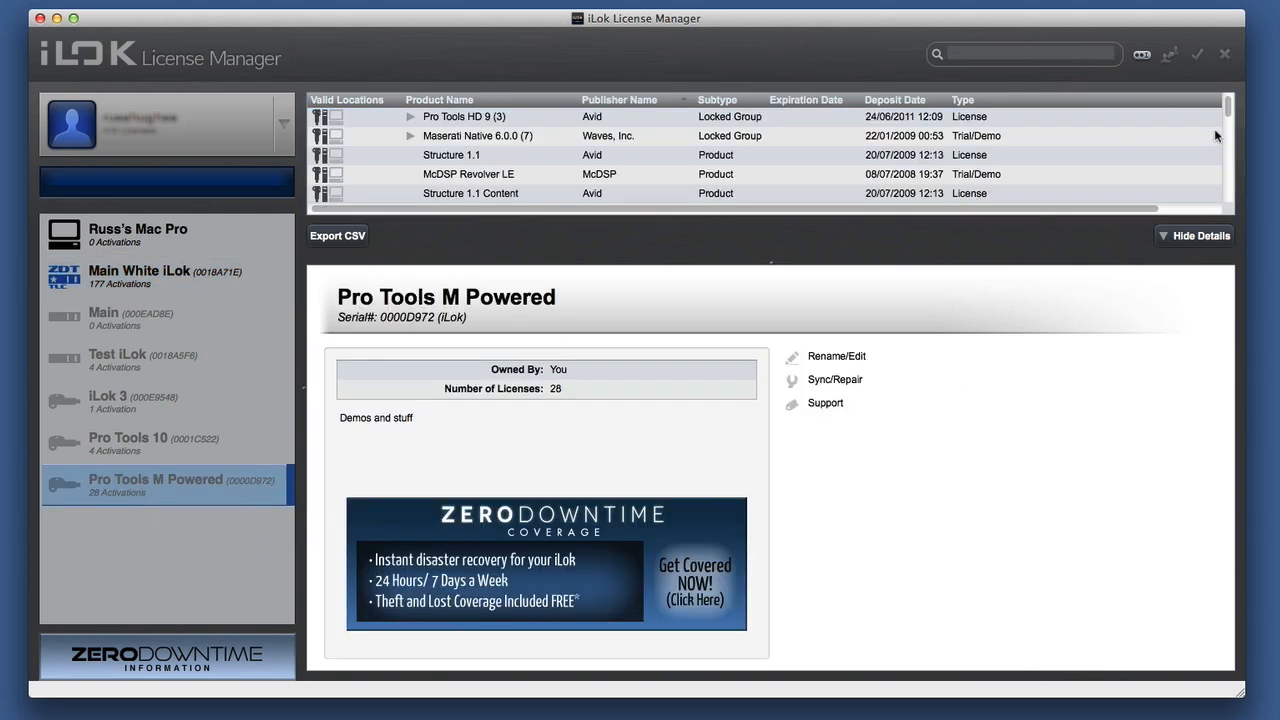
pyautogui.click(464, 116)
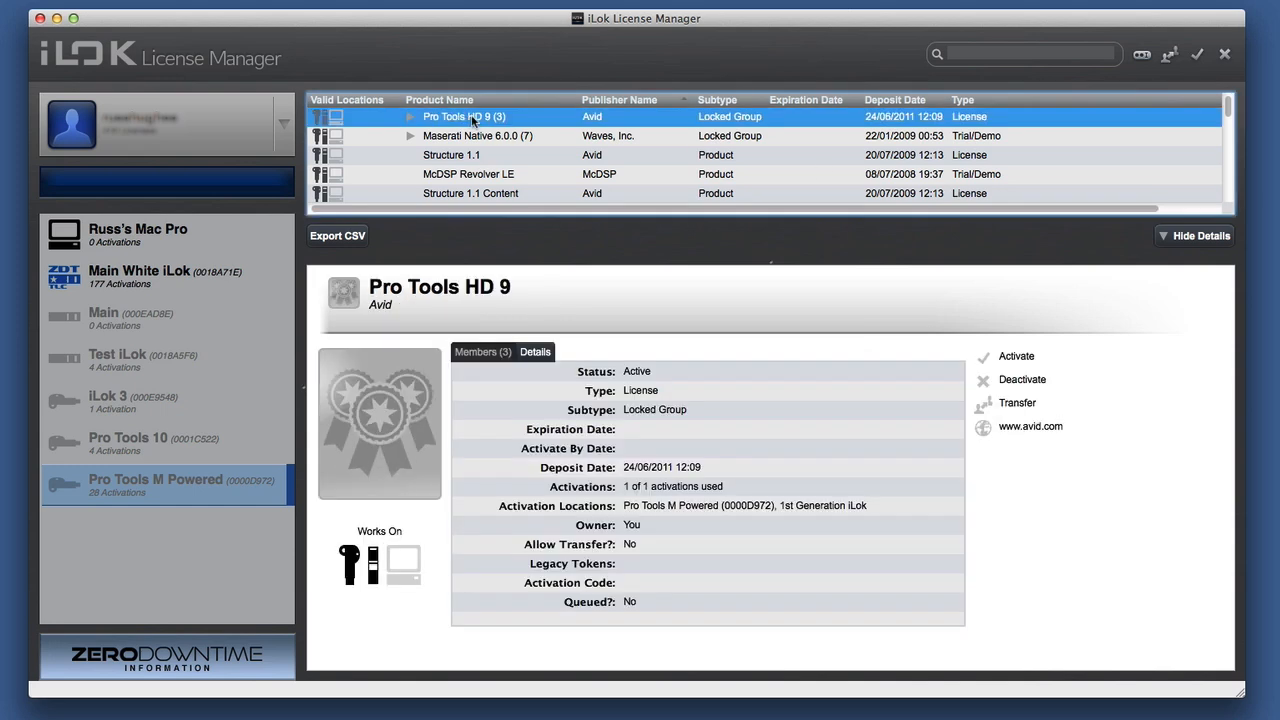
pyautogui.click(1192, 236)
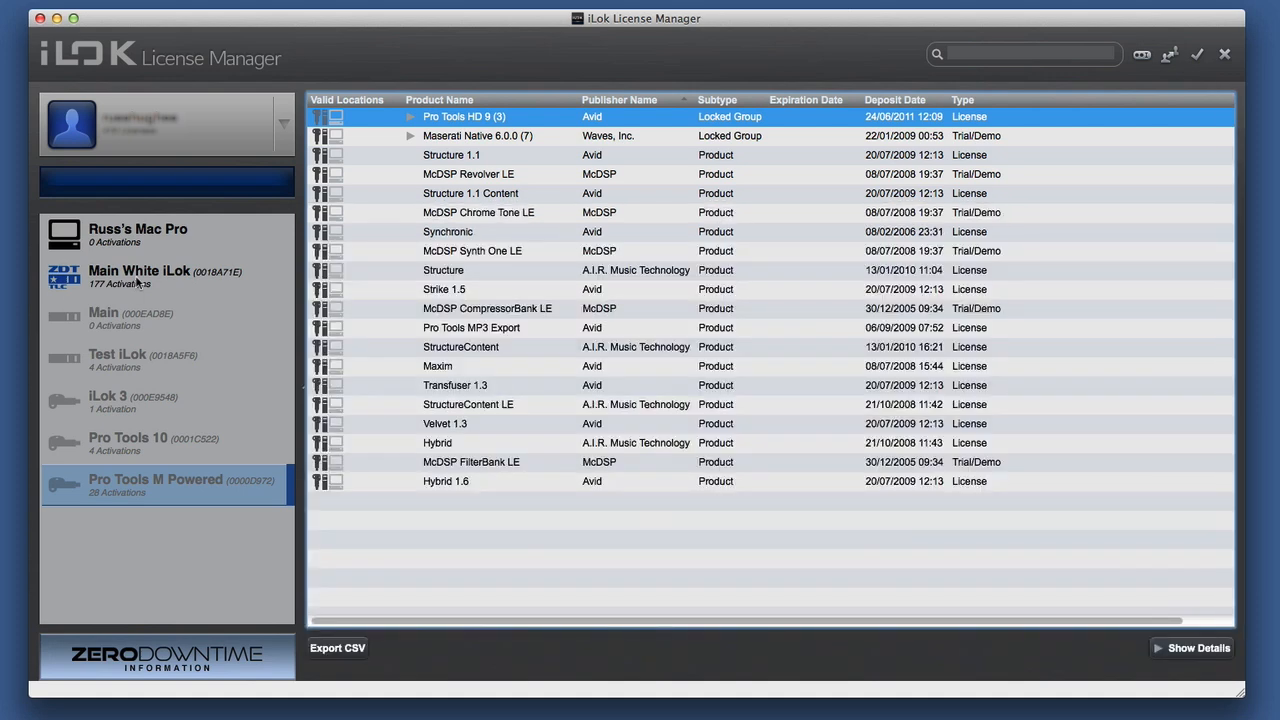
pyautogui.click(150, 276)
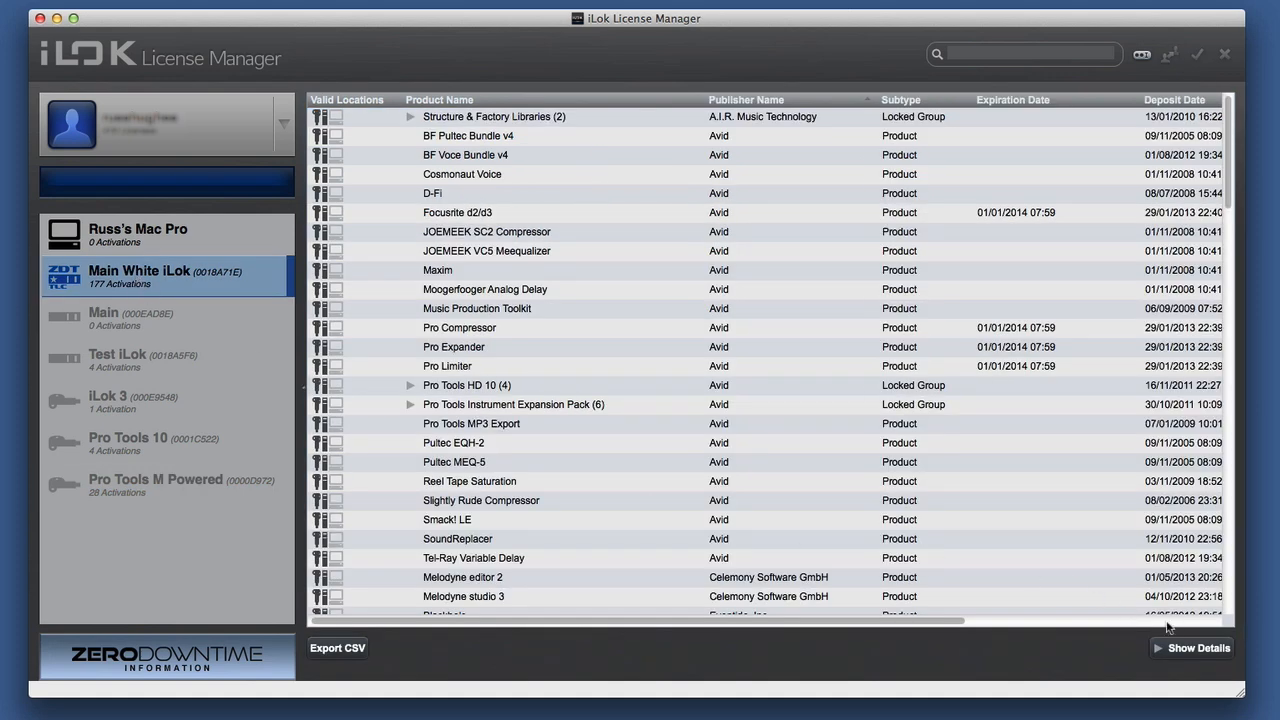
pyautogui.click(1198, 648)
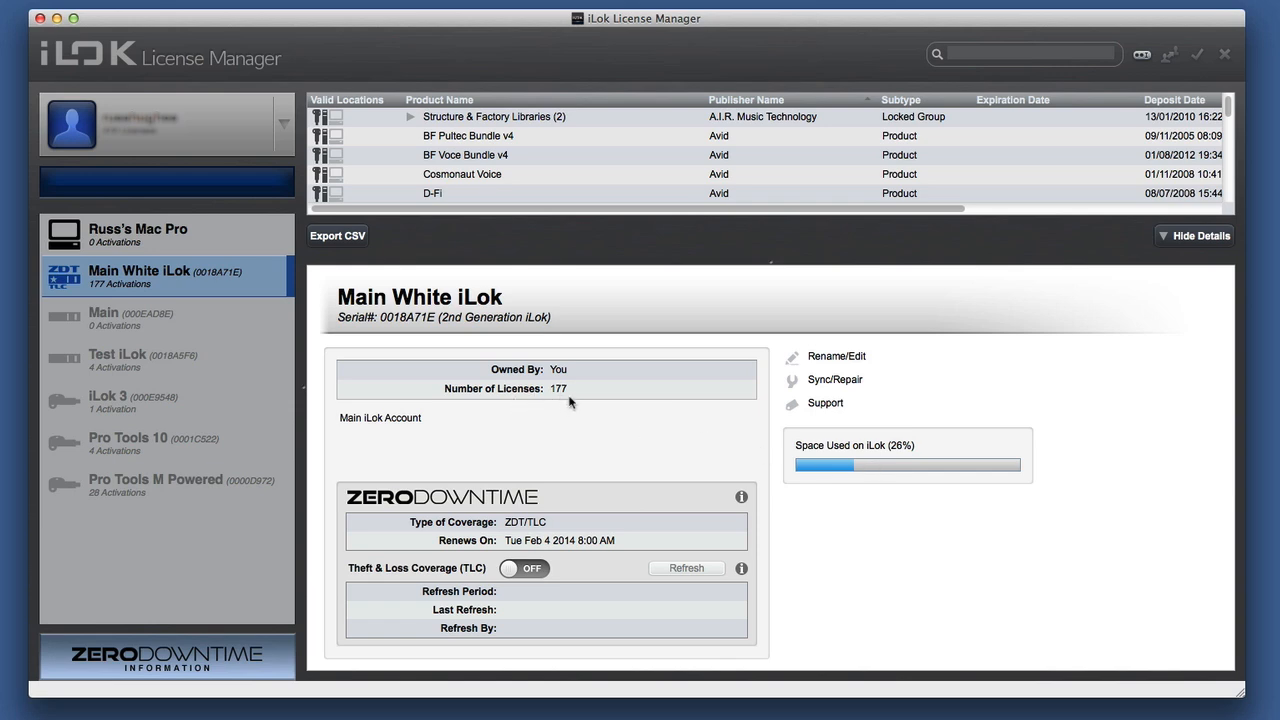
pyautogui.moveTo(492, 432)
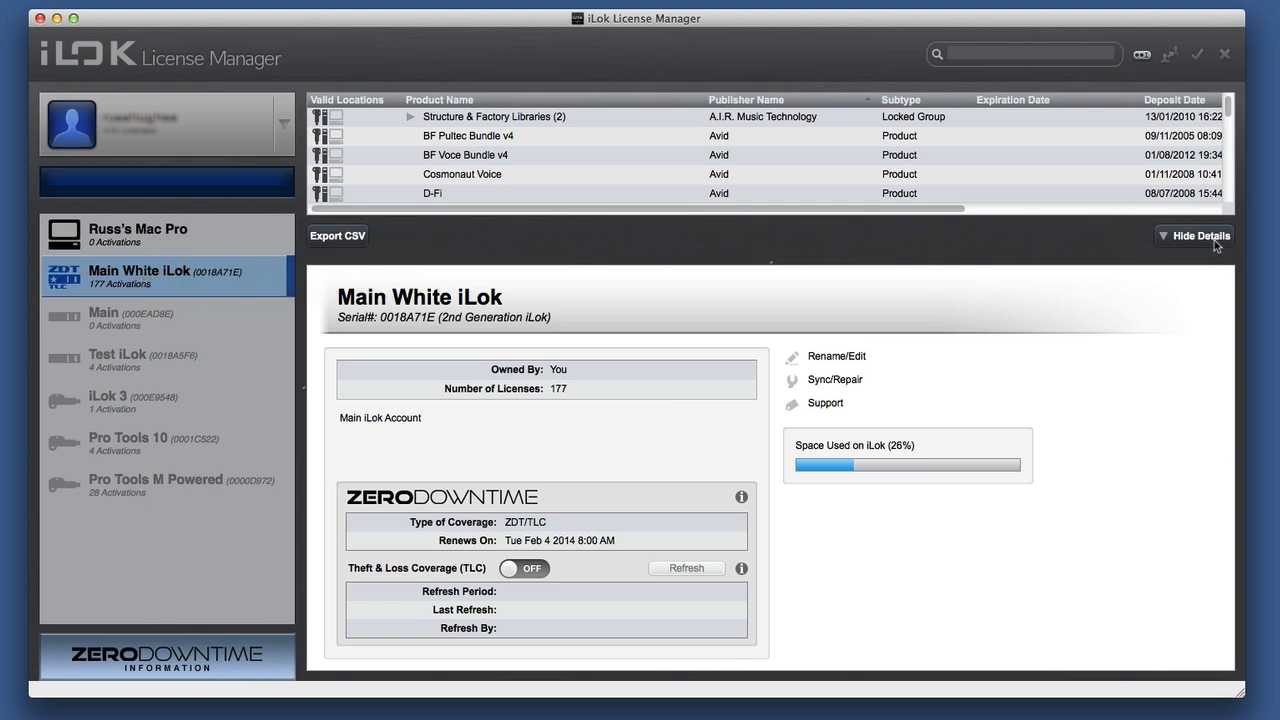
pyautogui.click(1194, 236)
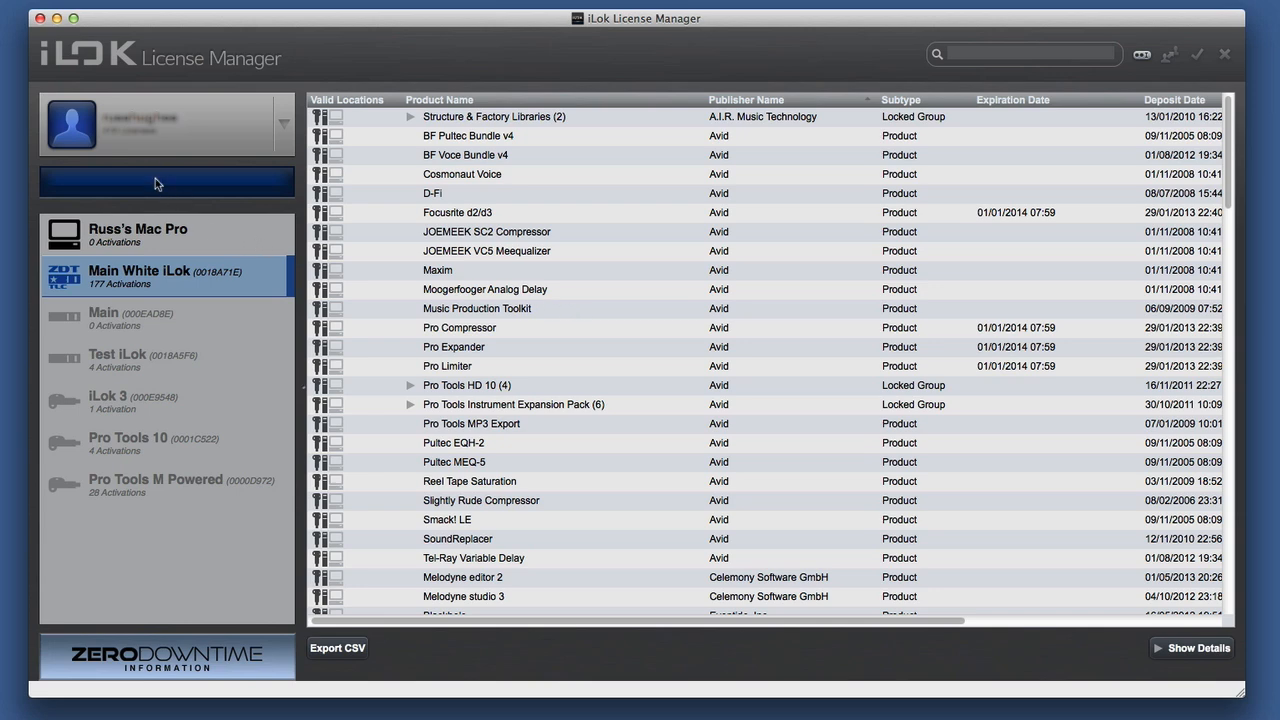
pyautogui.moveTo(476, 424)
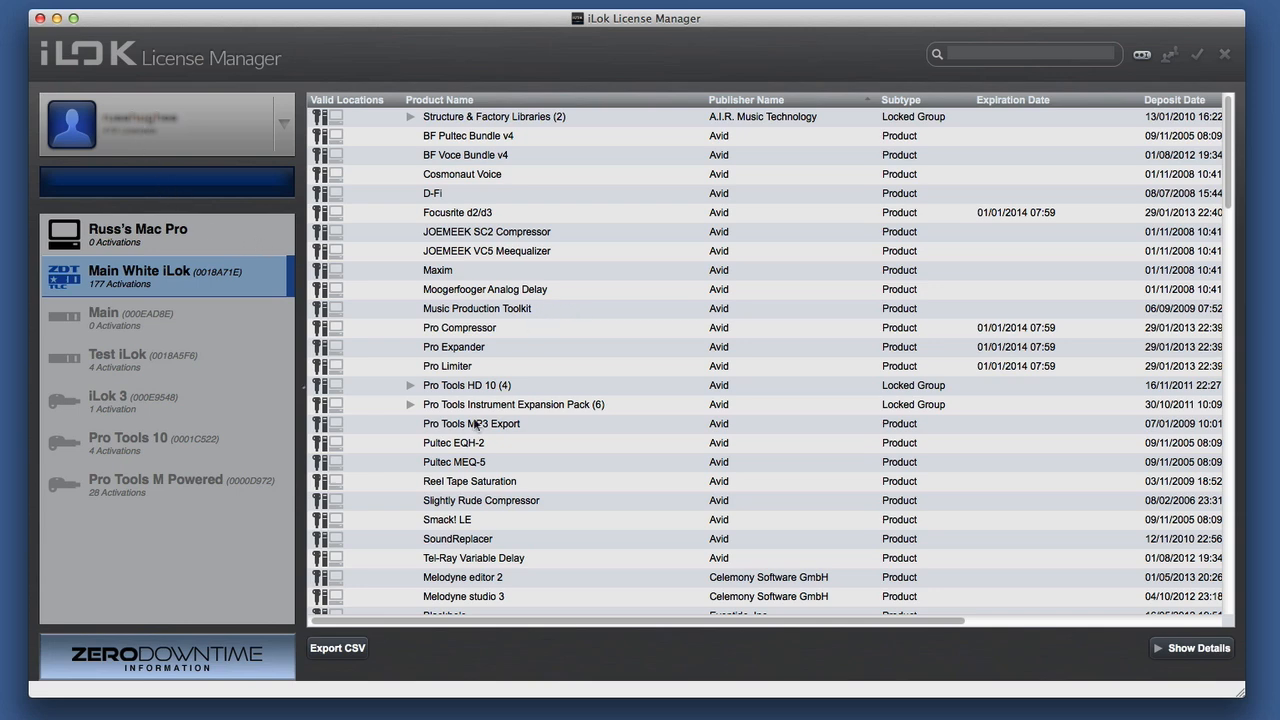
pyautogui.rightClick(472, 424)
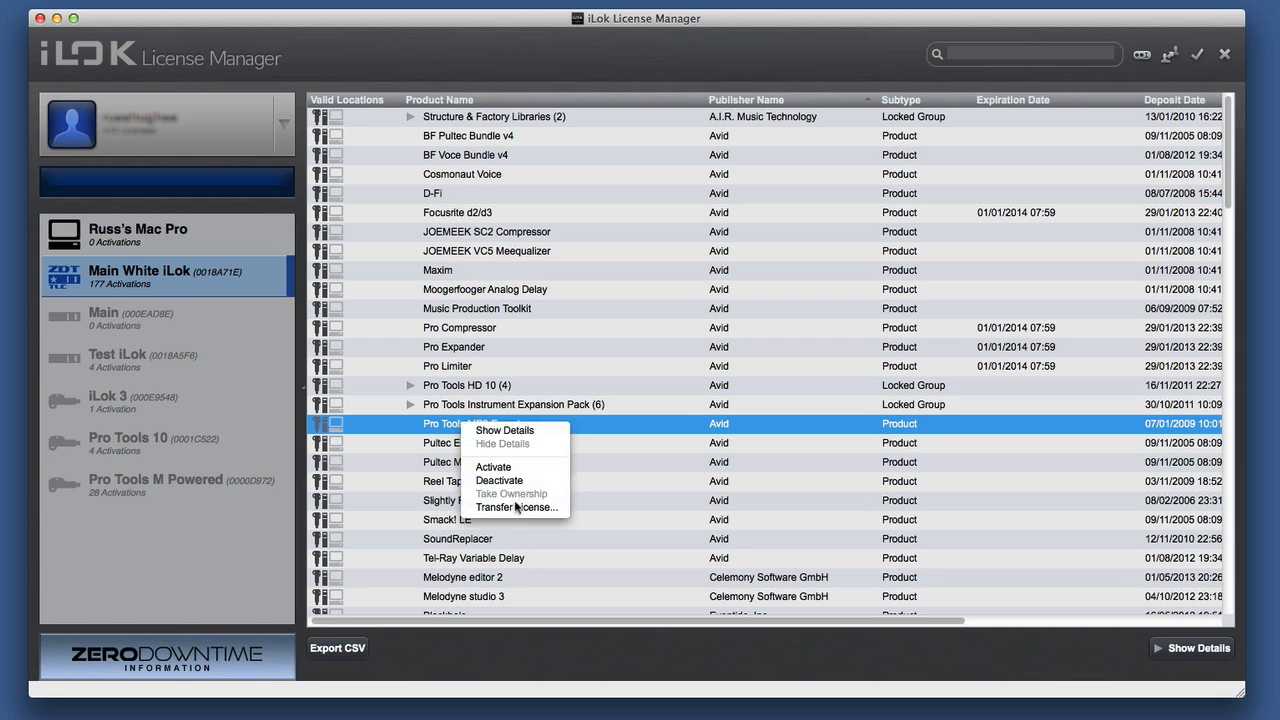
pyautogui.moveTo(516, 508)
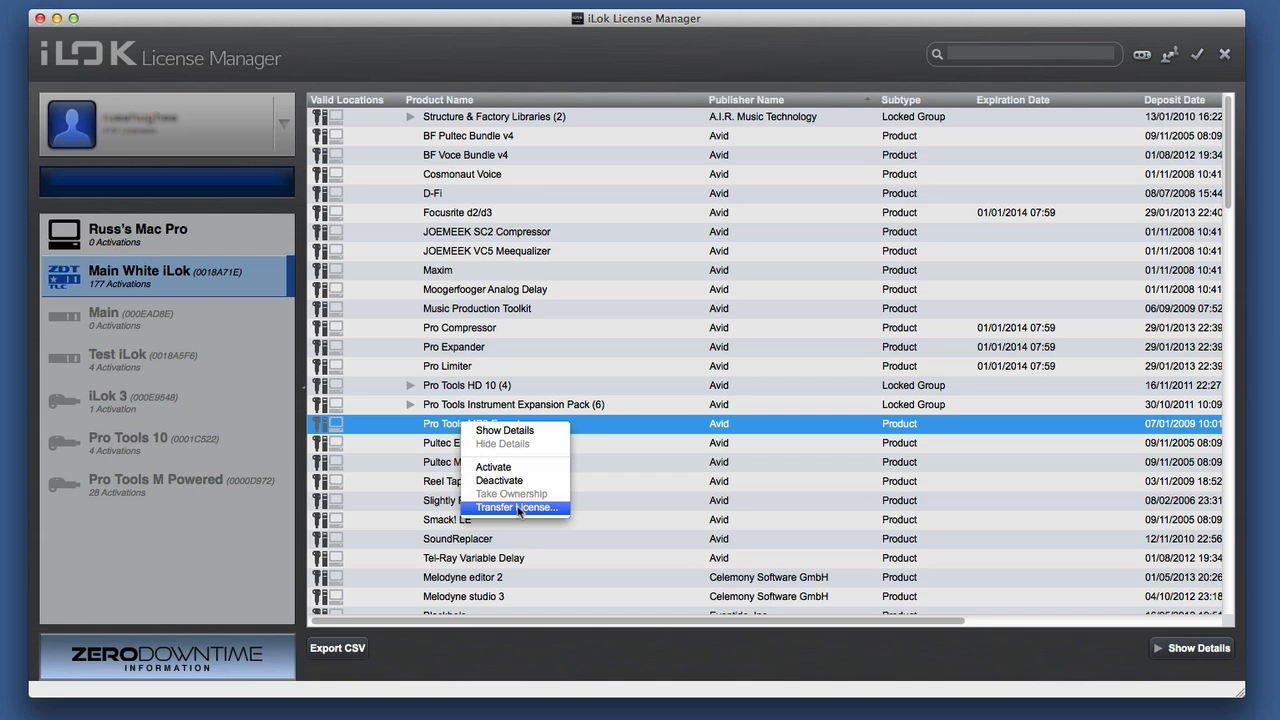
pyautogui.moveTo(432, 360)
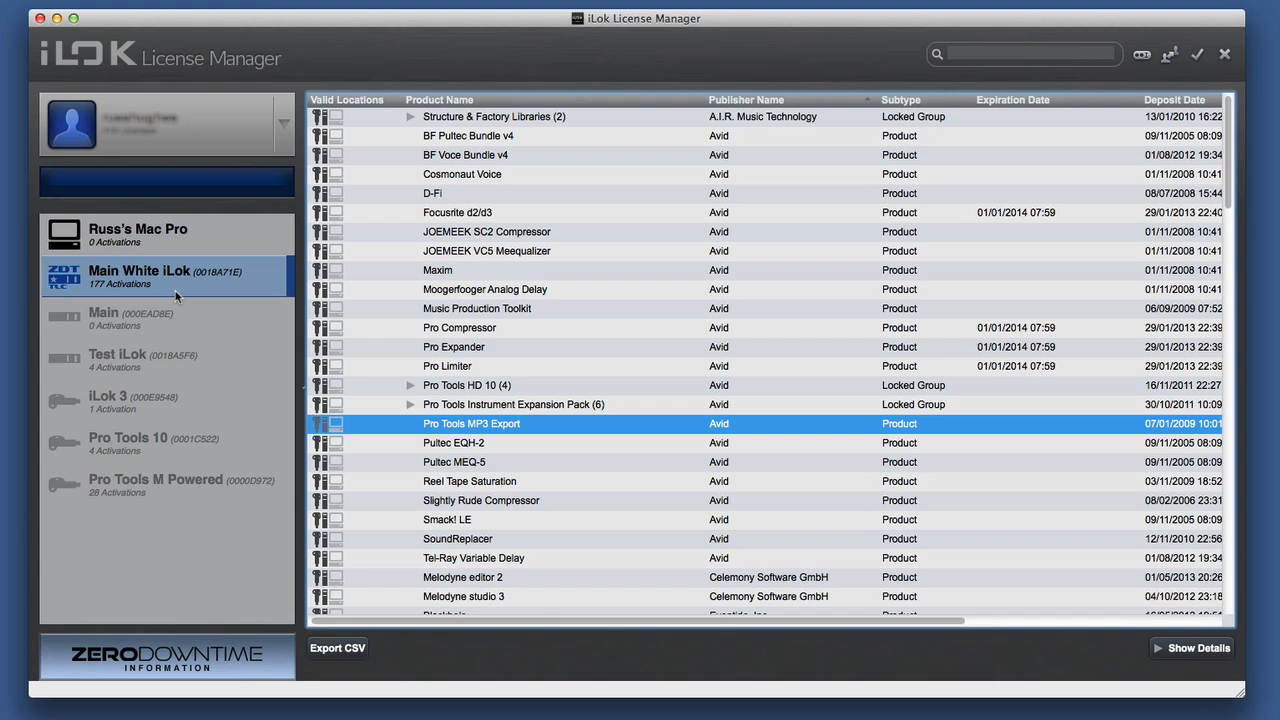
pyautogui.moveTo(248, 180)
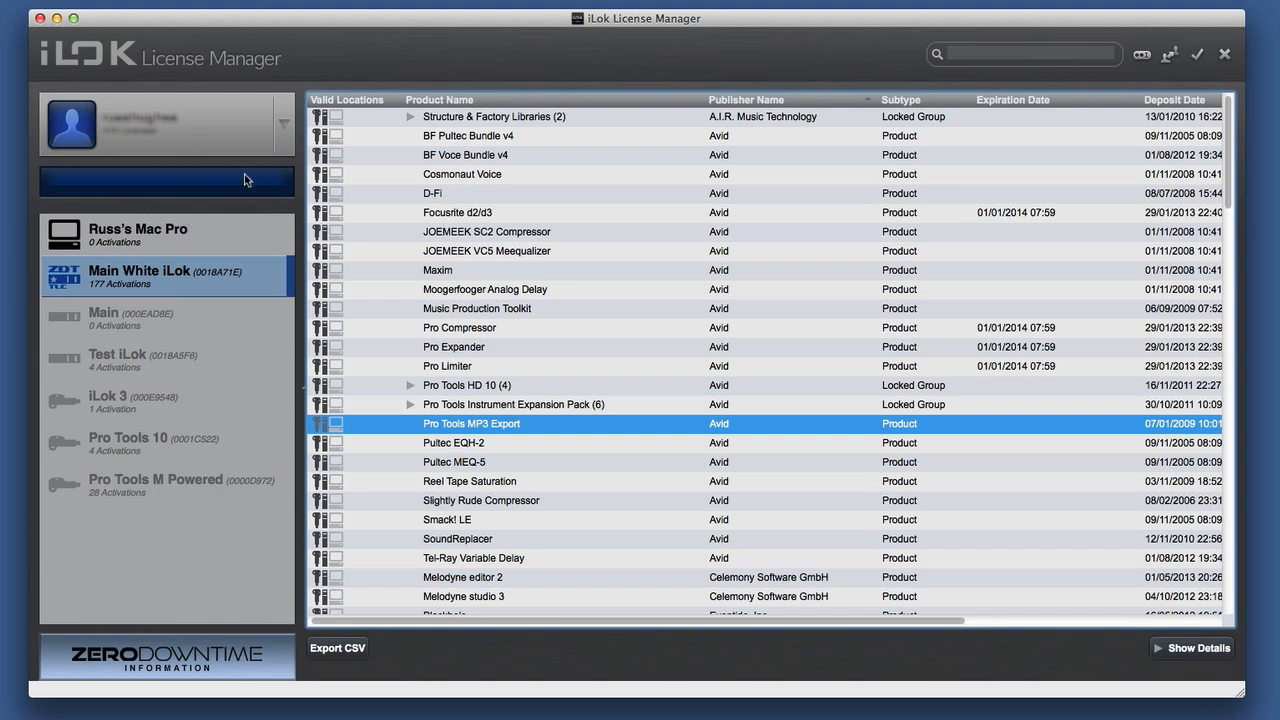
pyautogui.moveTo(72, 180)
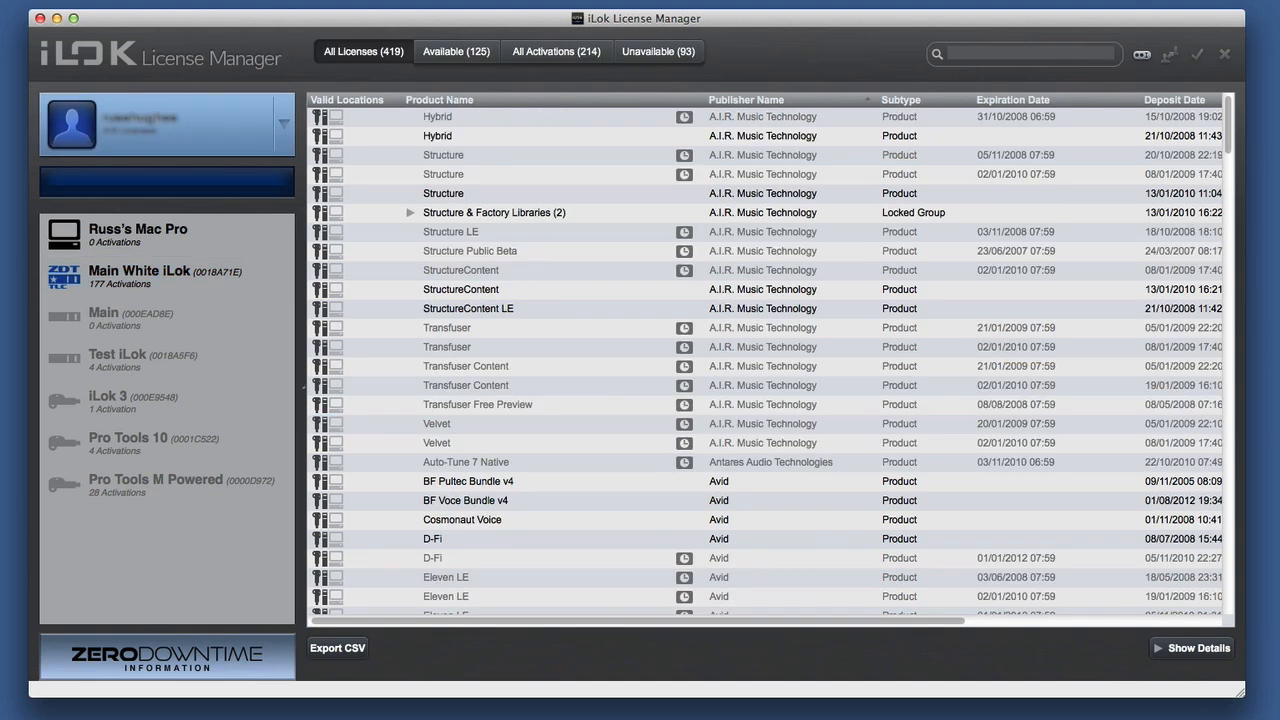
pyautogui.moveTo(388, 66)
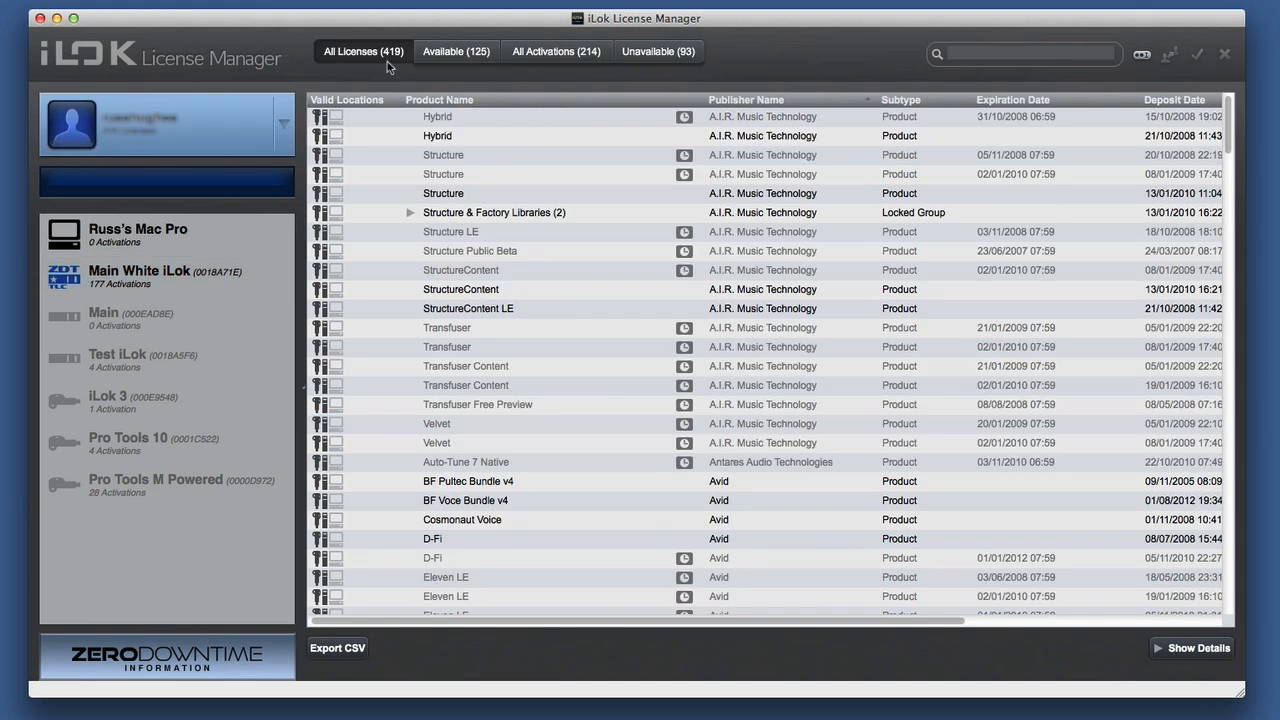
pyautogui.moveTo(464, 64)
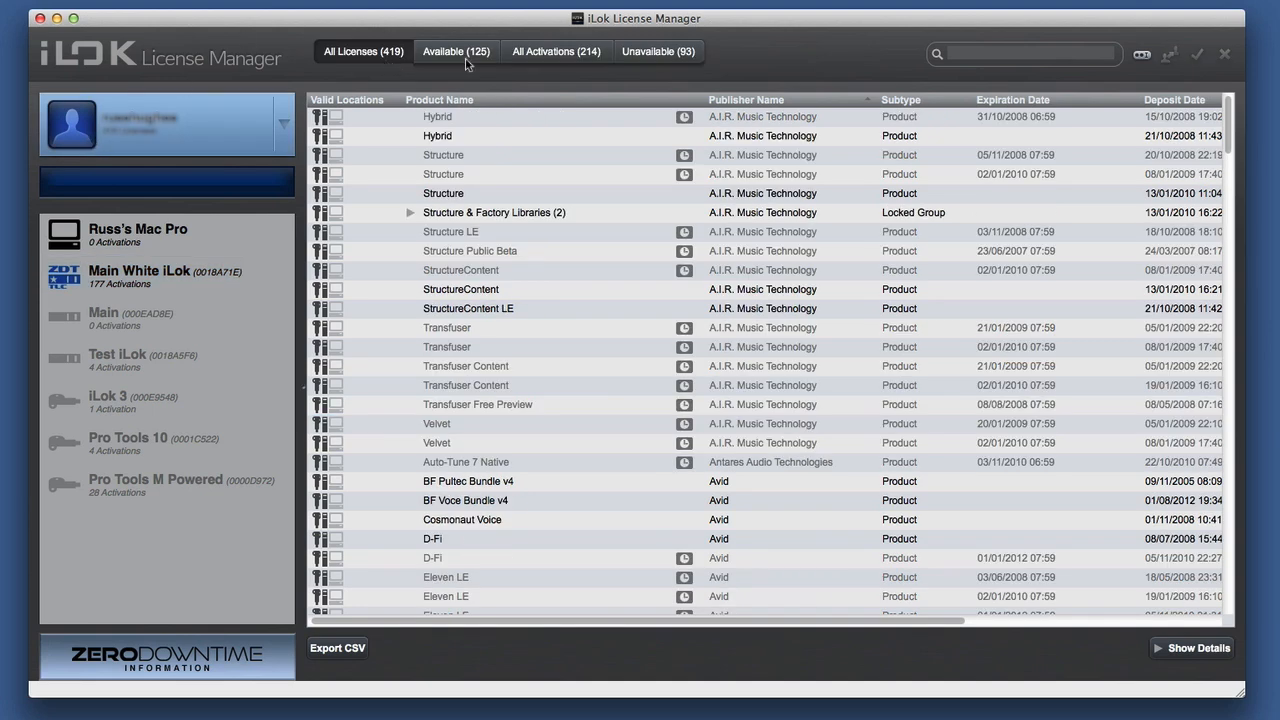
pyautogui.click(456, 52)
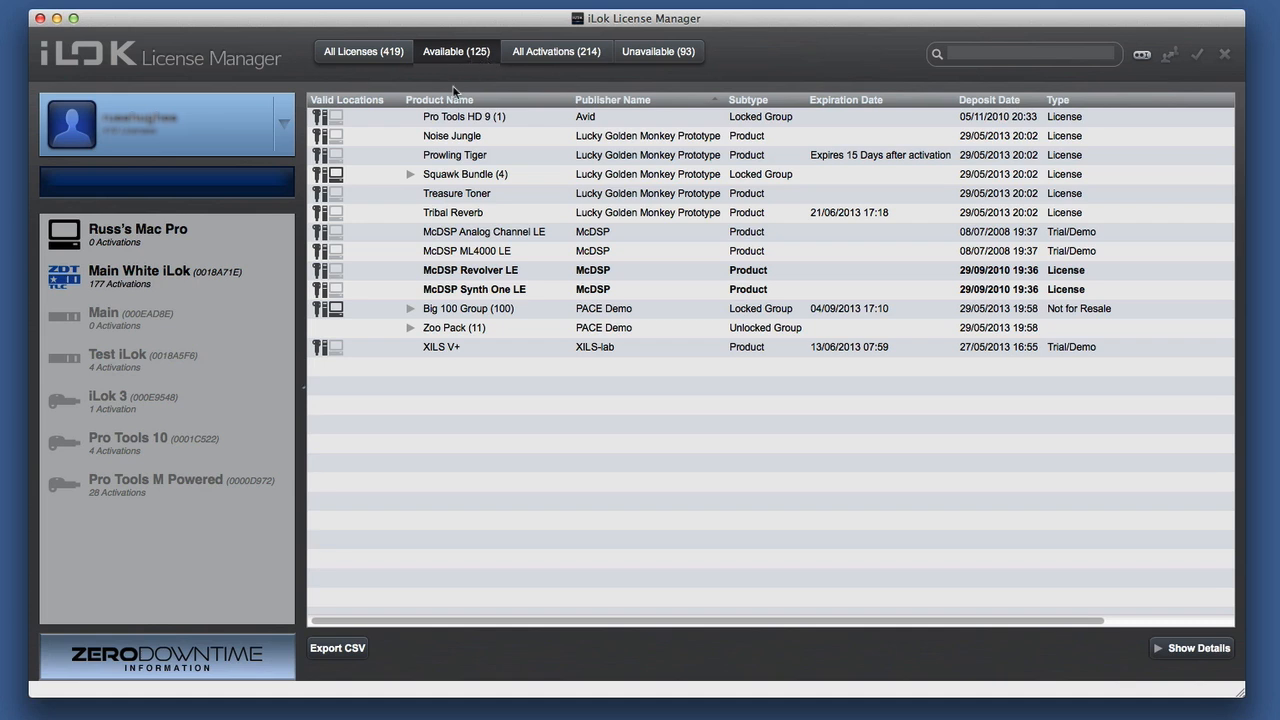
pyautogui.moveTo(456, 270)
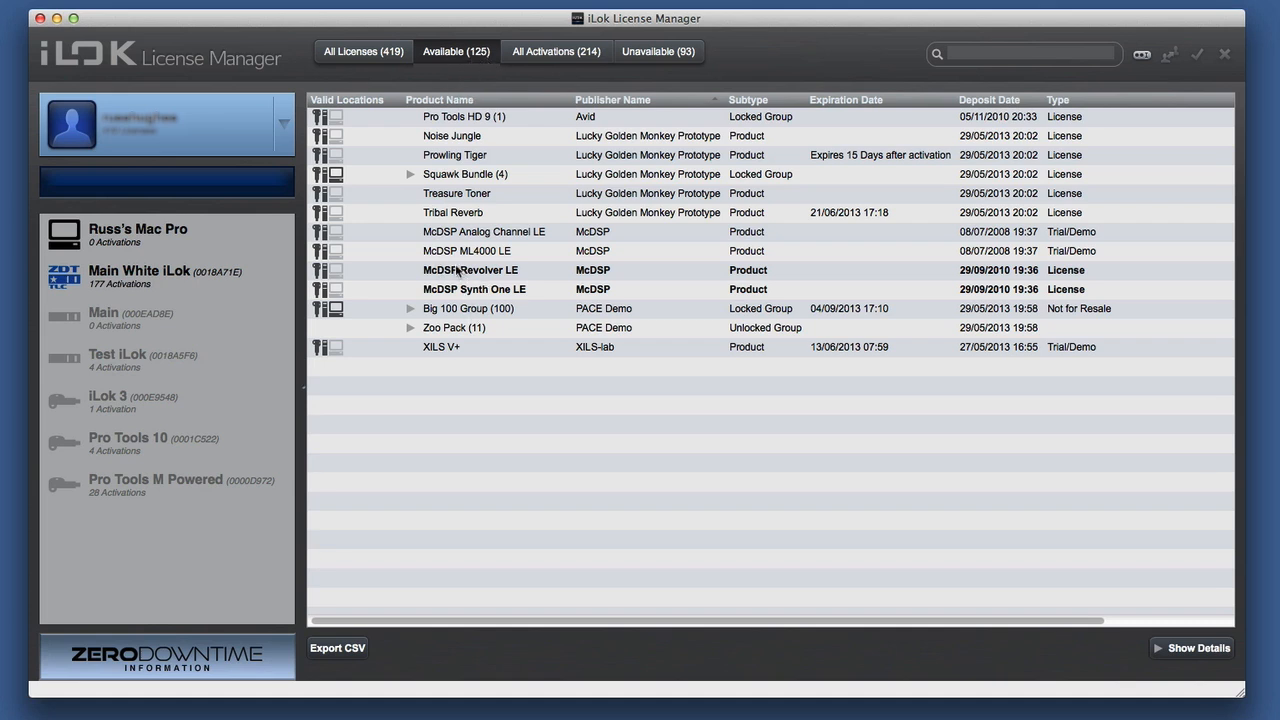
pyautogui.moveTo(110, 316)
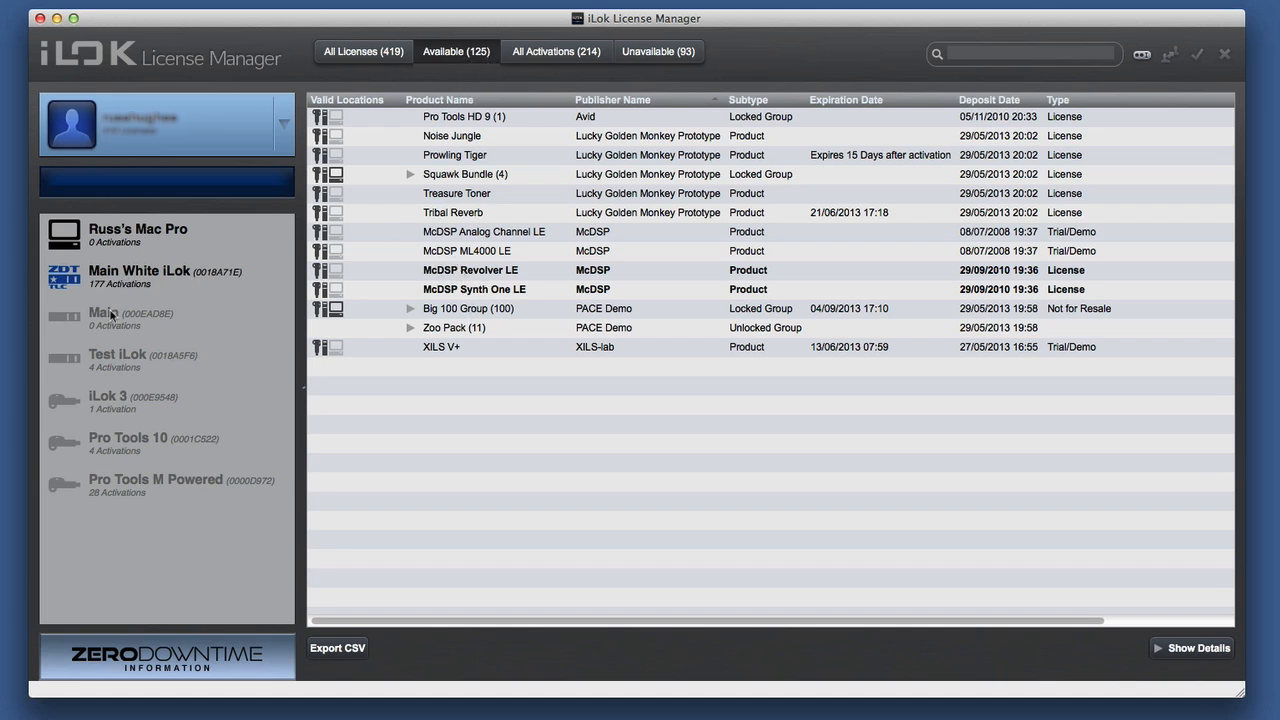
pyautogui.moveTo(124, 336)
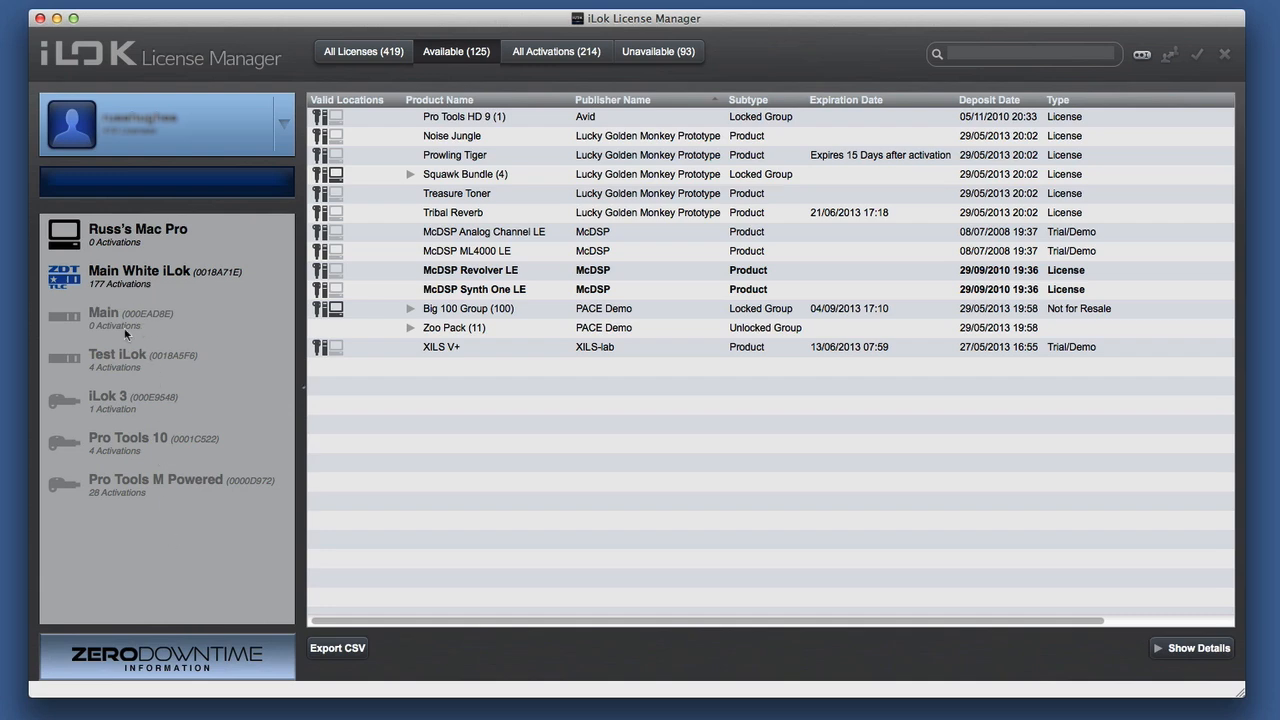
pyautogui.moveTo(656, 32)
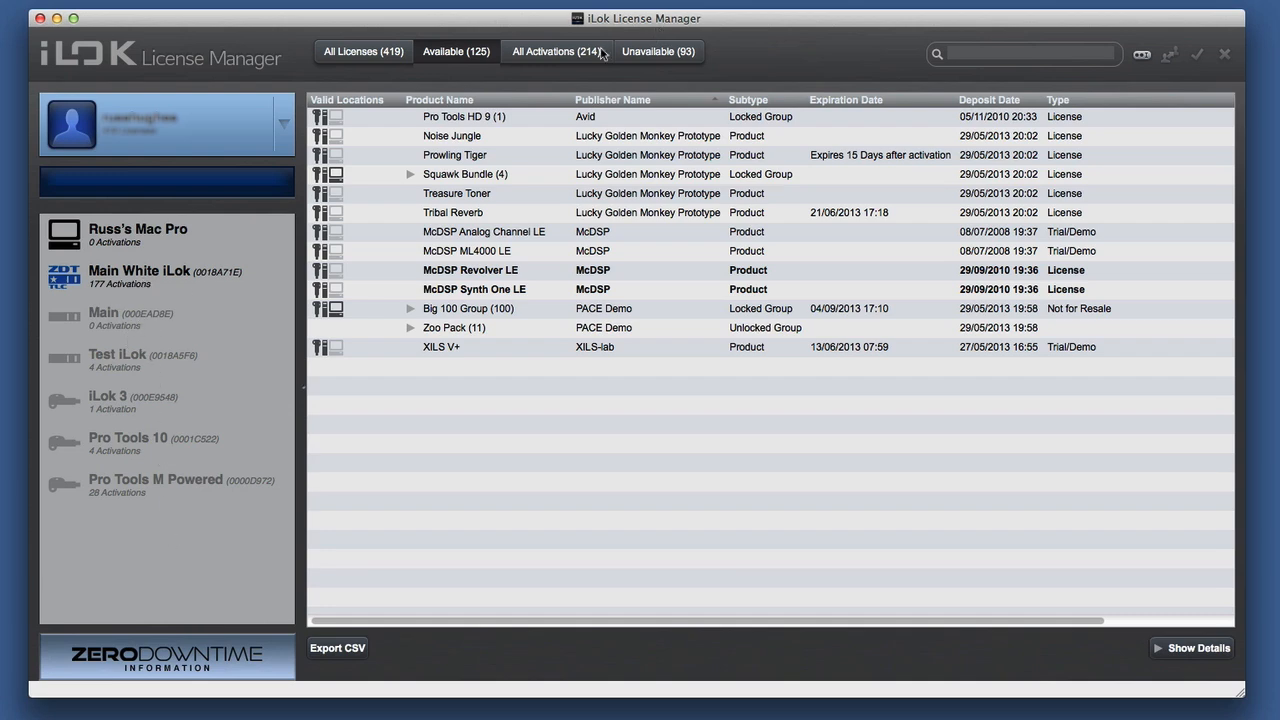
pyautogui.click(556, 52)
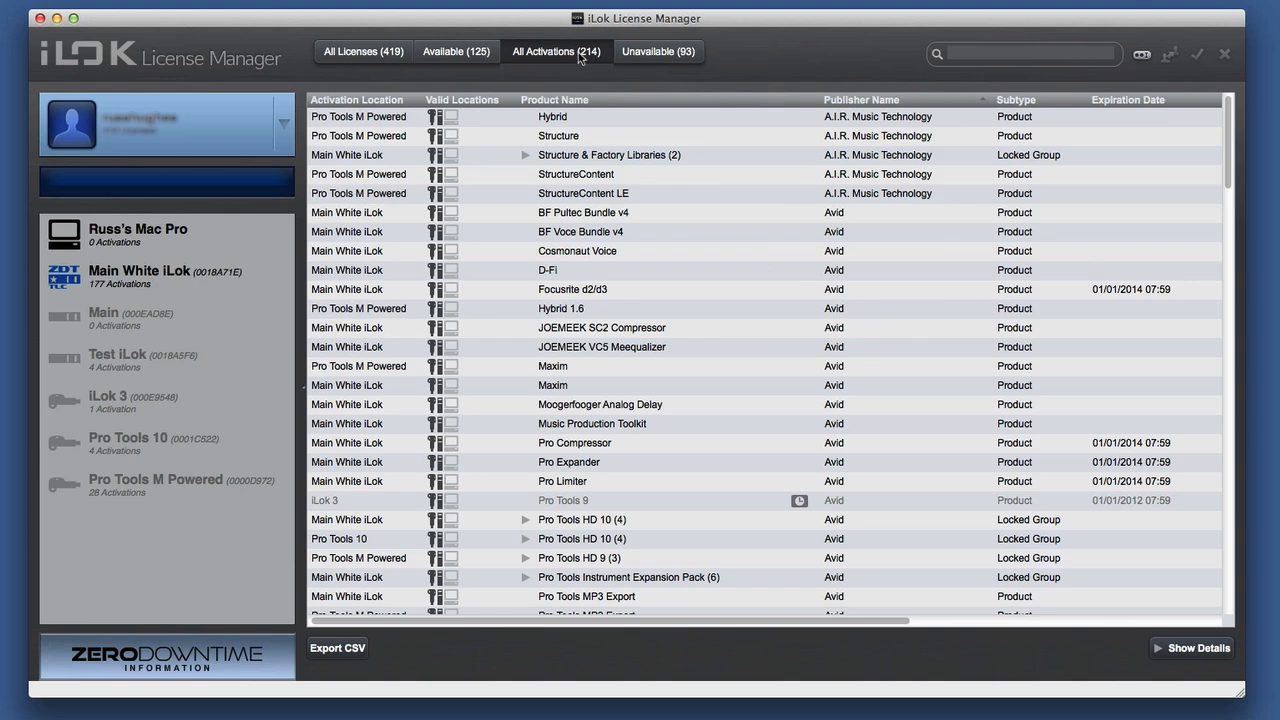
pyautogui.click(456, 52)
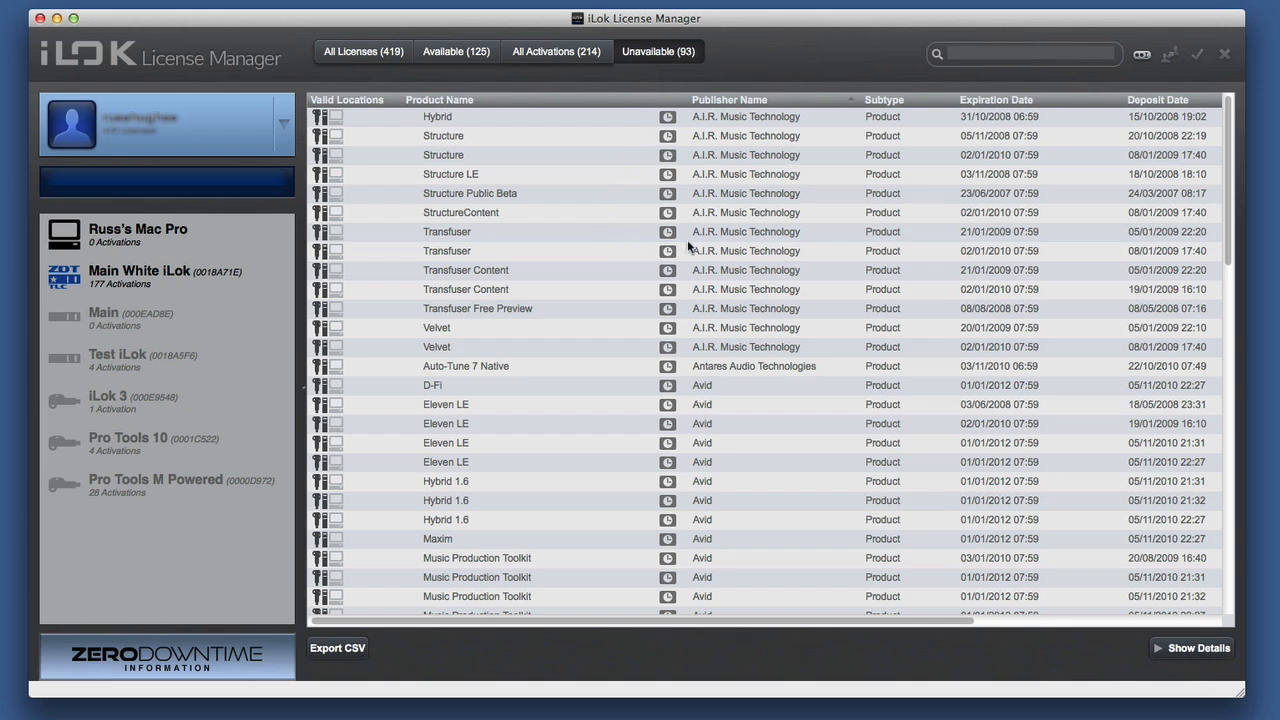
pyautogui.moveTo(1004, 592)
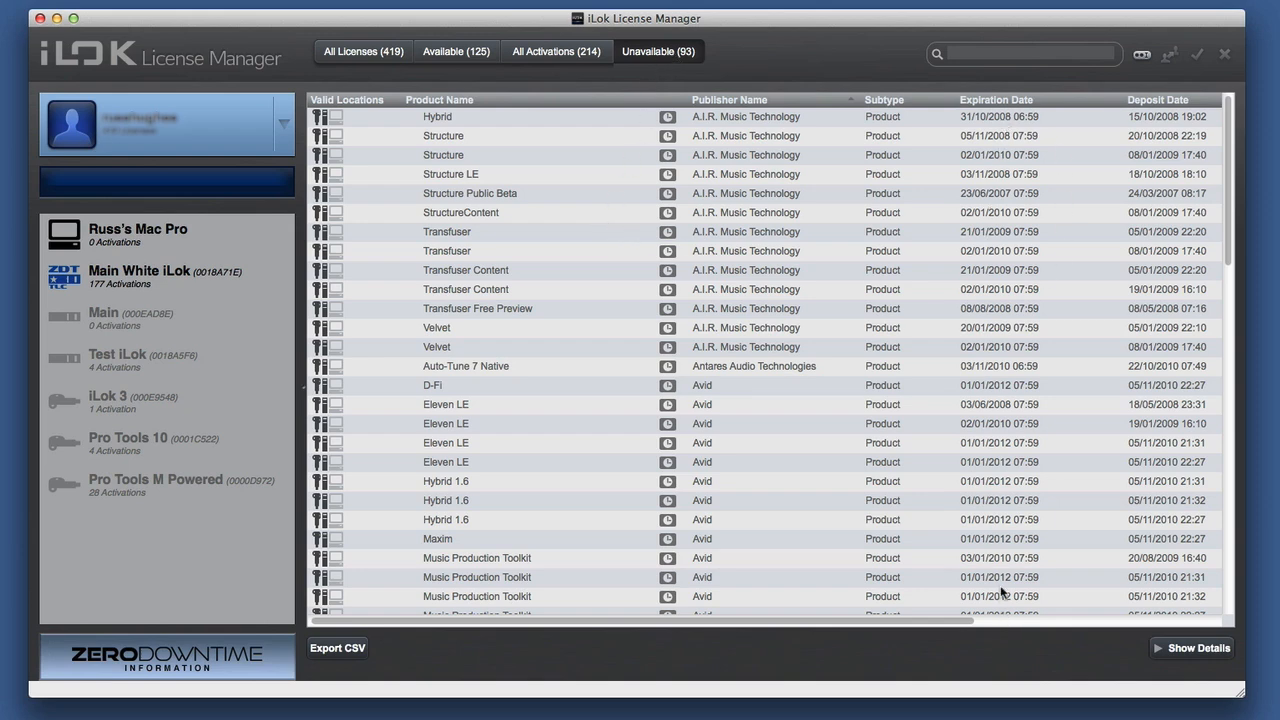
pyautogui.moveTo(118, 104)
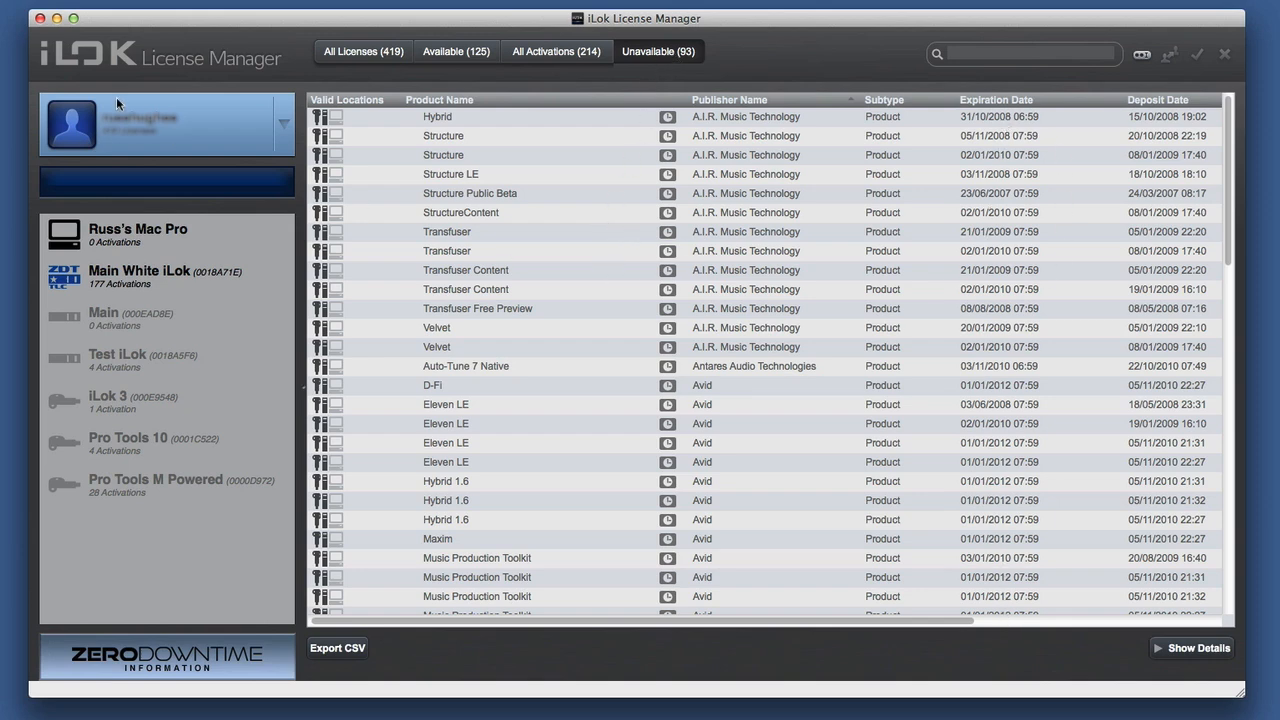
pyautogui.moveTo(548, 270)
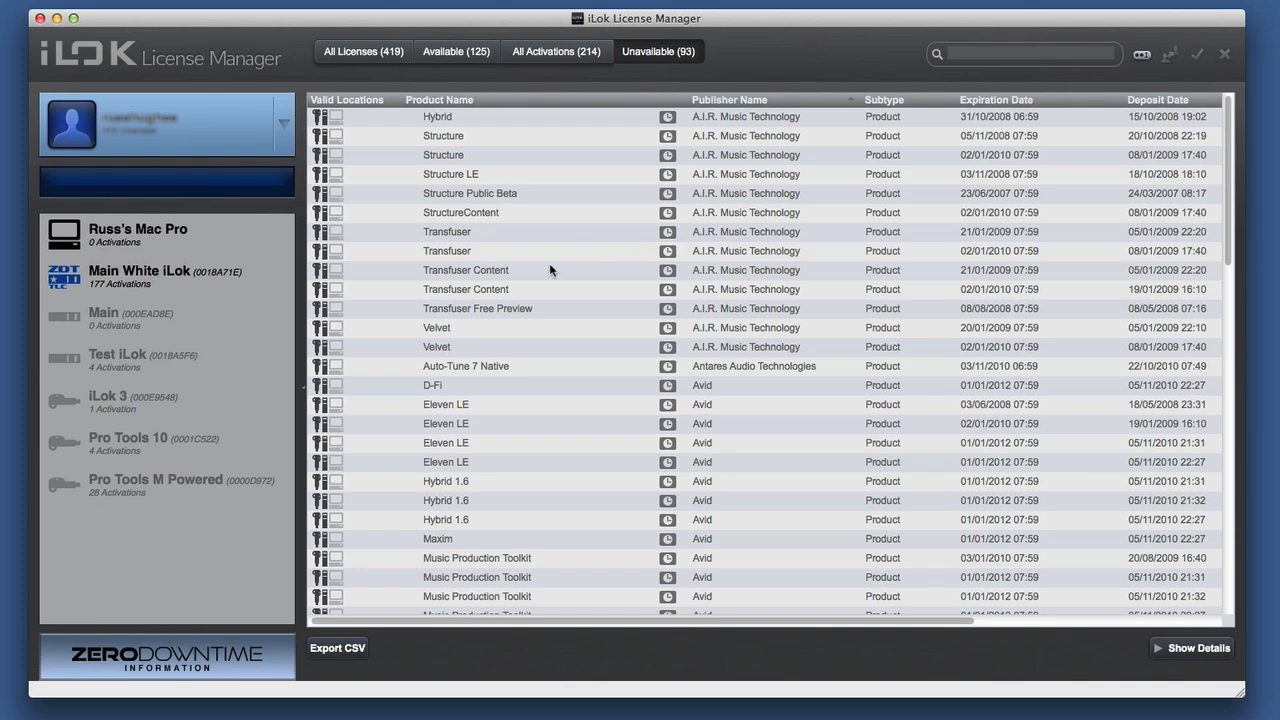
pyautogui.moveTo(252, 274)
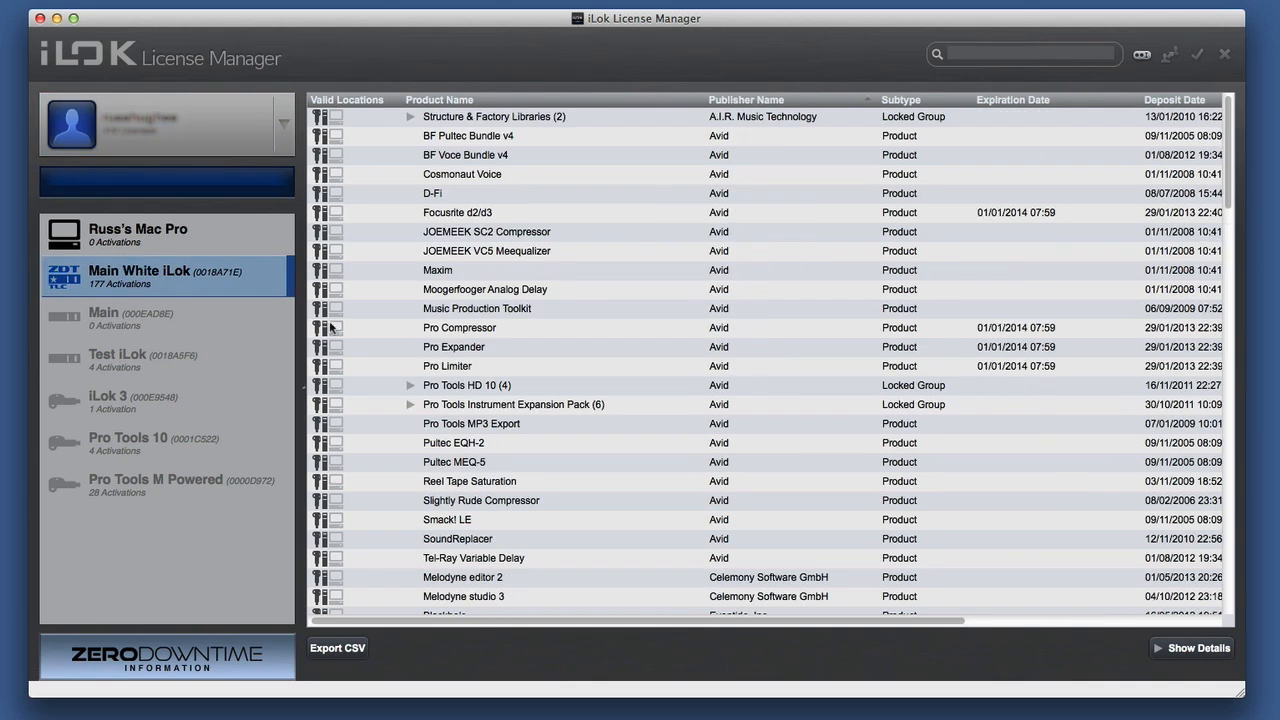
pyautogui.moveTo(572, 436)
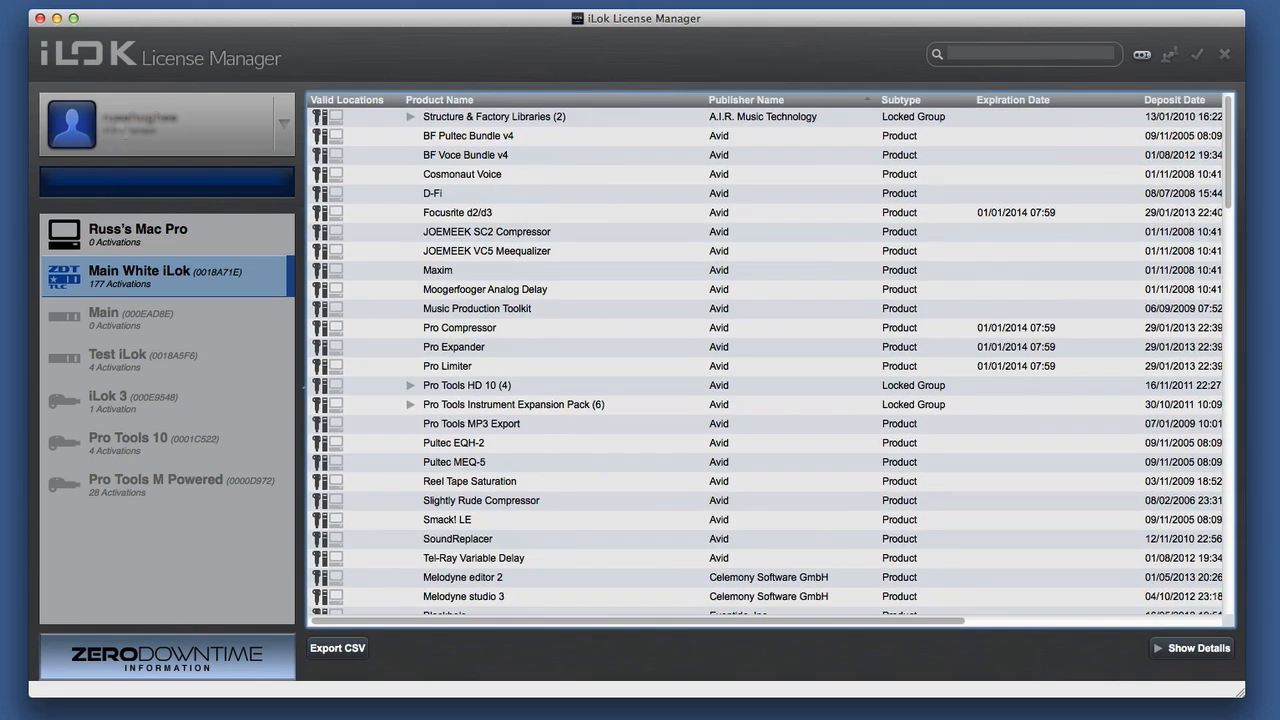
pyautogui.click(492, 116)
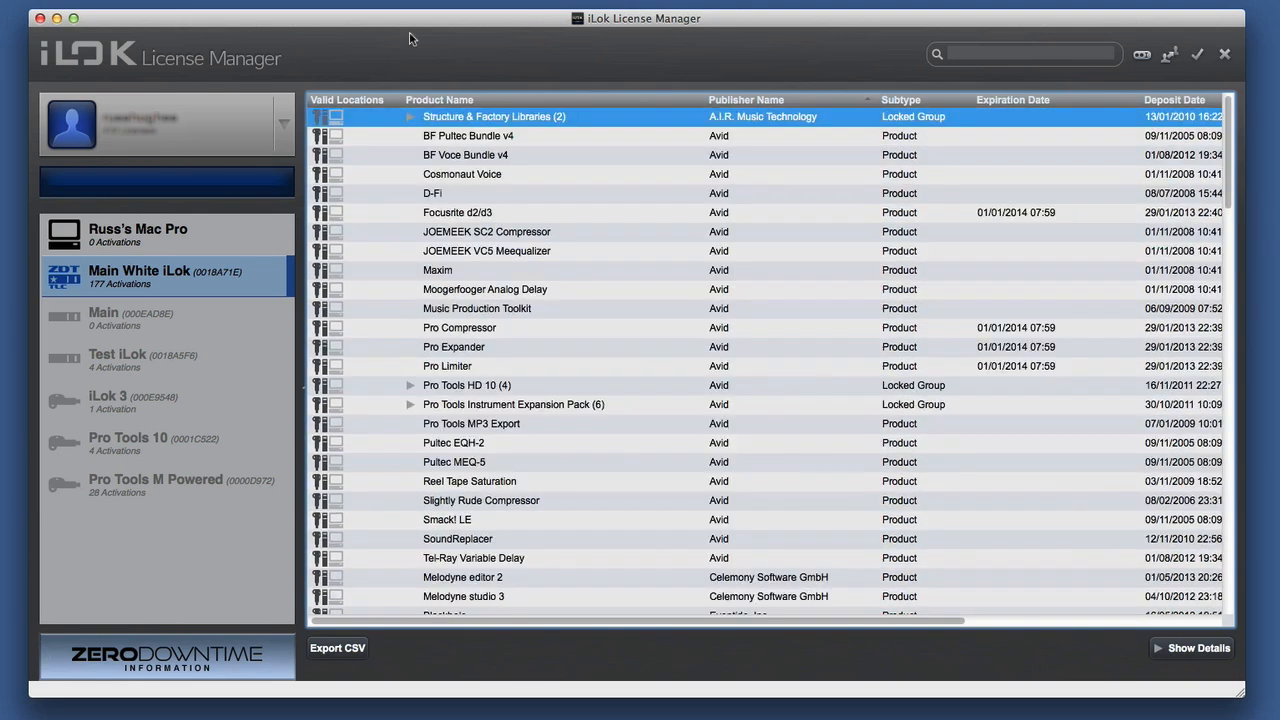